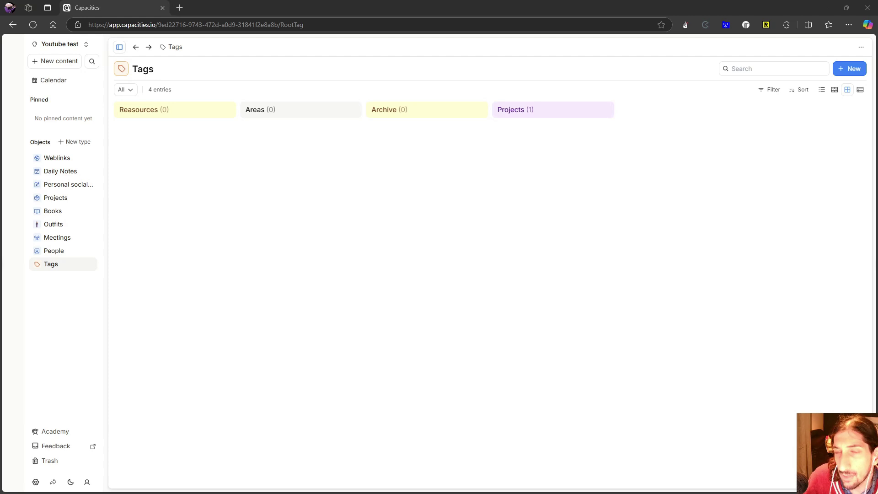
mouse_move(81, 453)
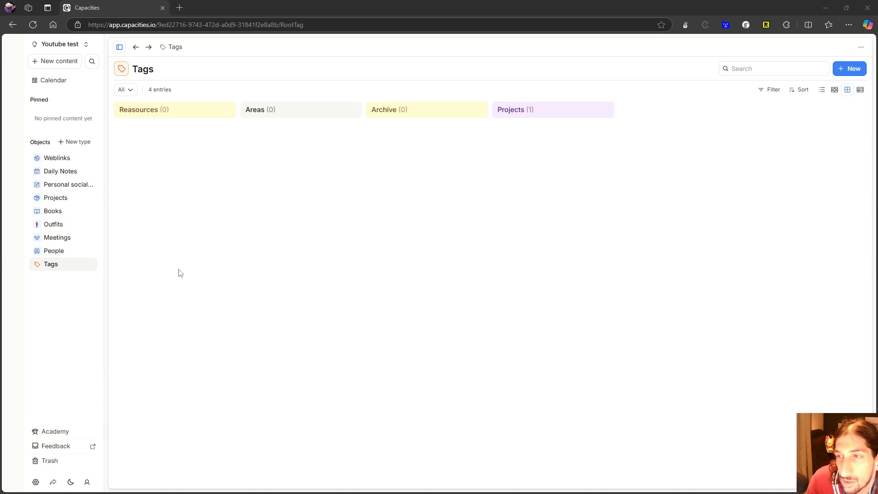
mouse_move(117, 303)
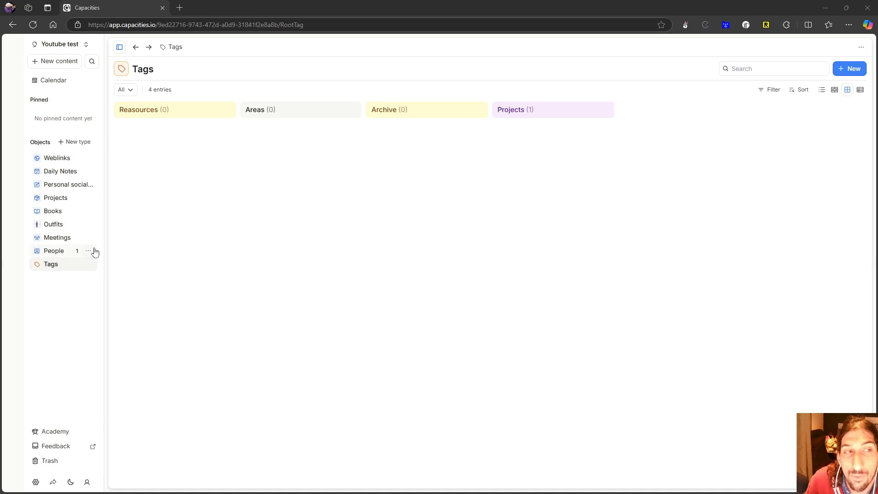
mouse_move(126, 305)
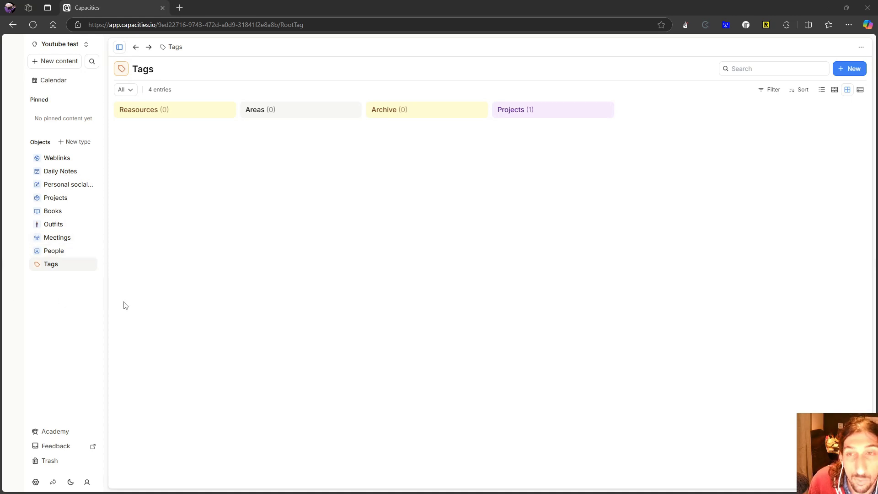
mouse_move(56, 164)
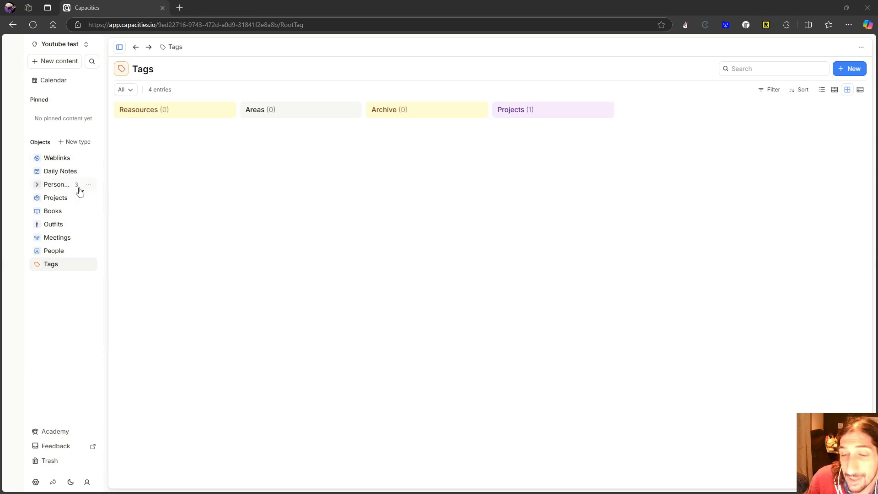
mouse_move(100, 191)
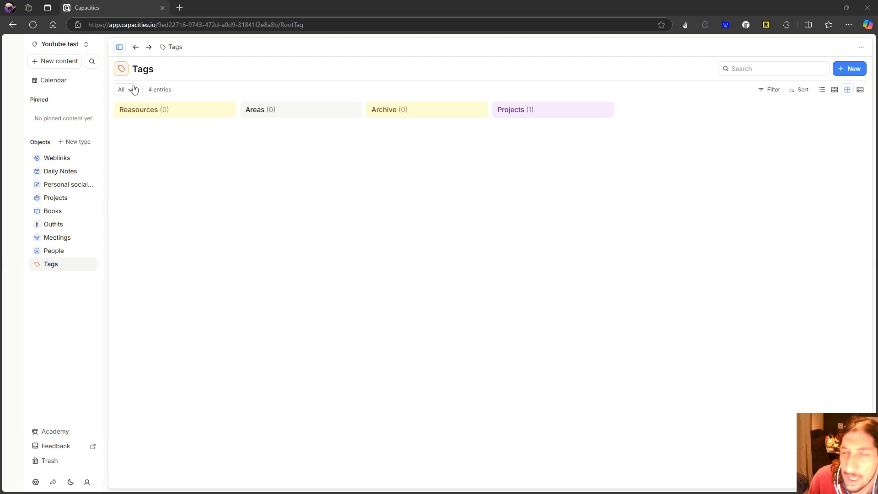
mouse_move(100, 94)
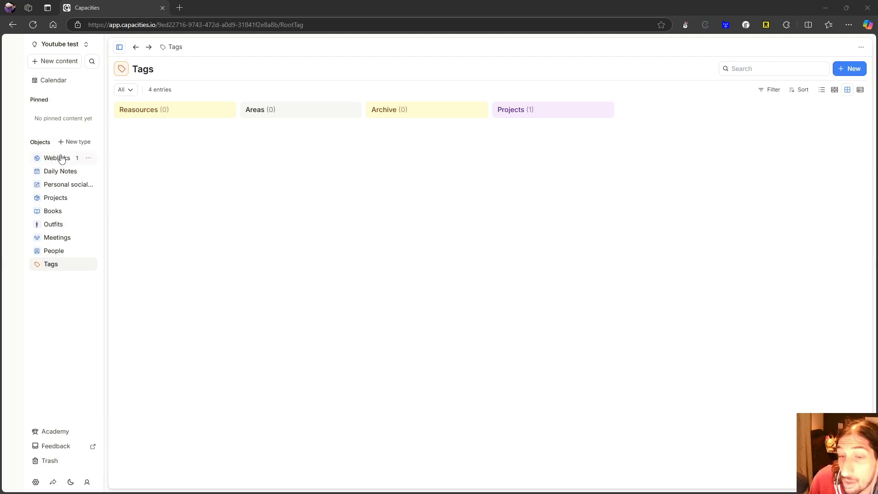
mouse_move(203, 156)
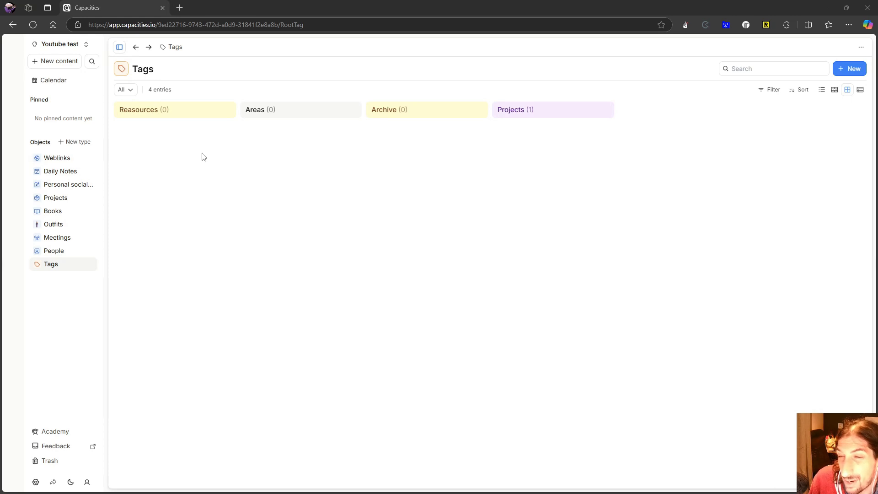
mouse_move(127, 285)
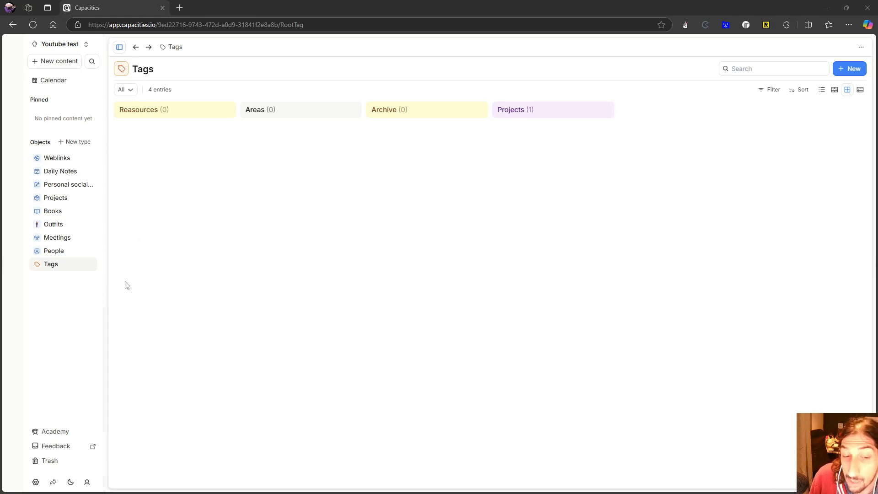
mouse_move(53, 190)
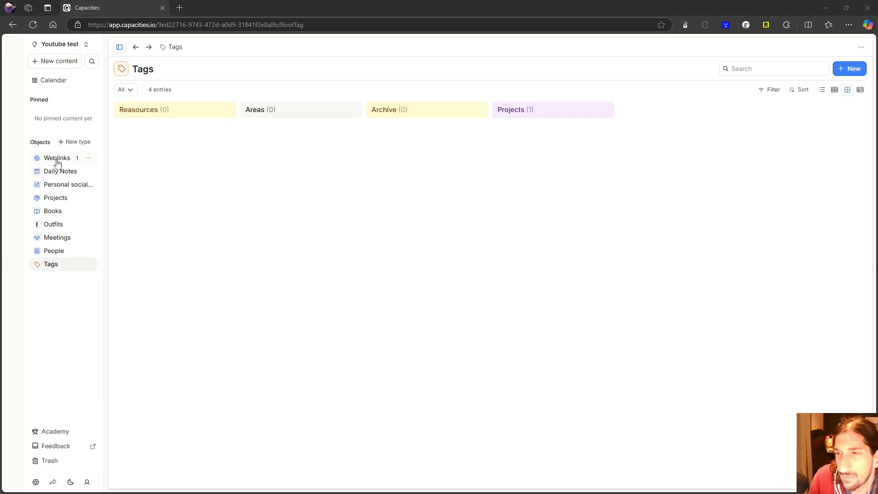
- Open the Weblinks collection showing the saved 'I have a new favorite note app' link
left_click(57, 157)
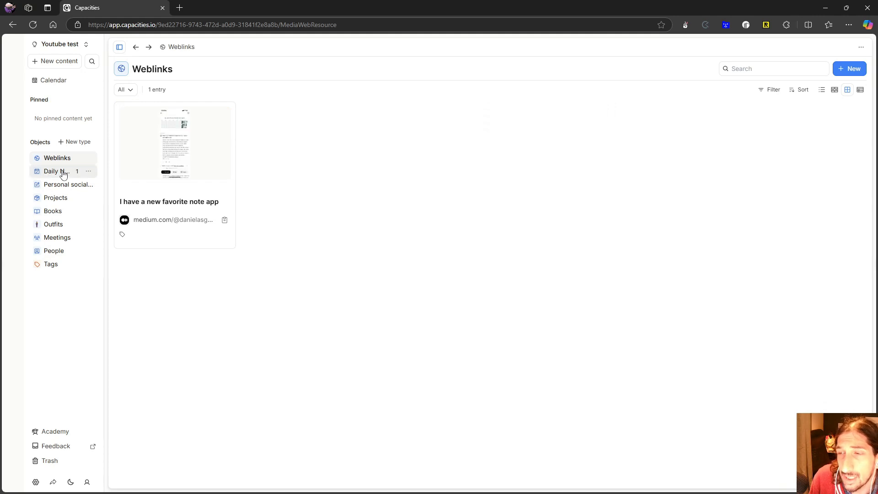
- Open today's calendar day, November 25, 2024, with its empty daily note
left_click(53, 171)
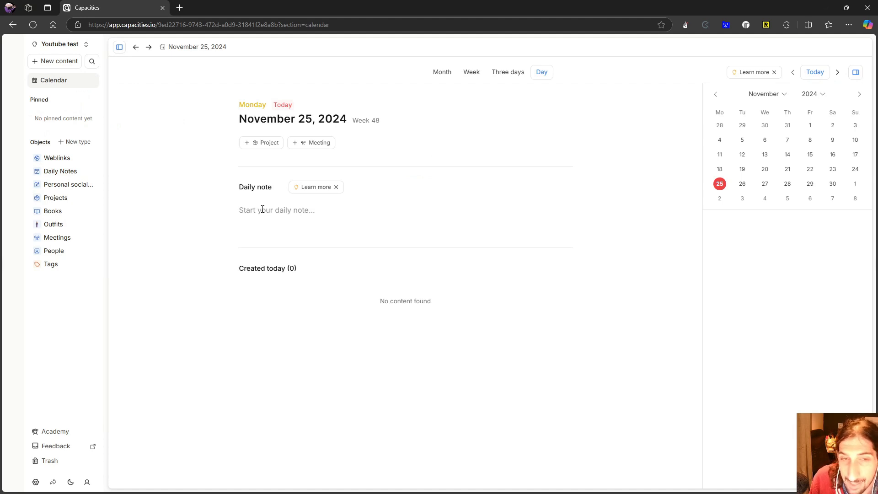
mouse_move(291, 205)
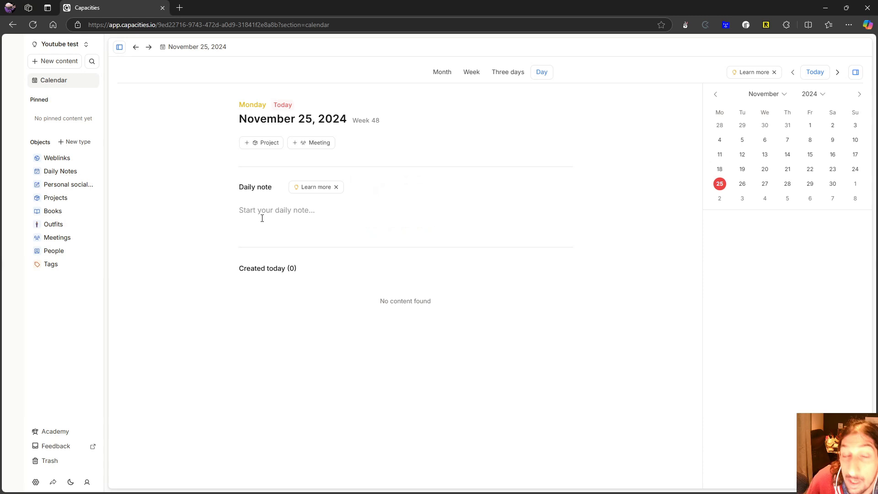
mouse_move(271, 206)
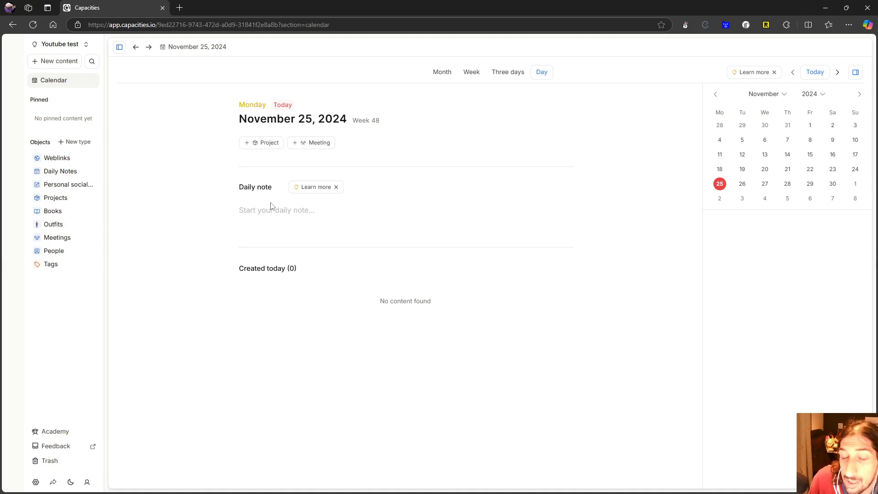
mouse_move(401, 197)
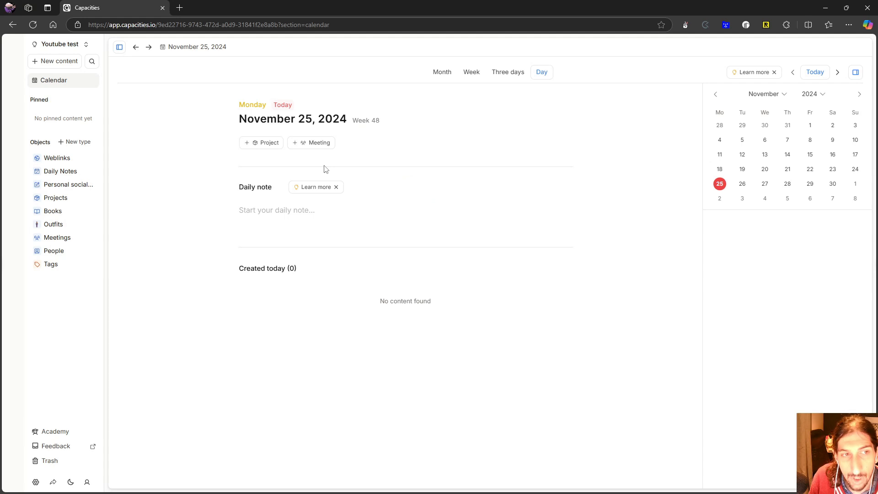
mouse_move(296, 150)
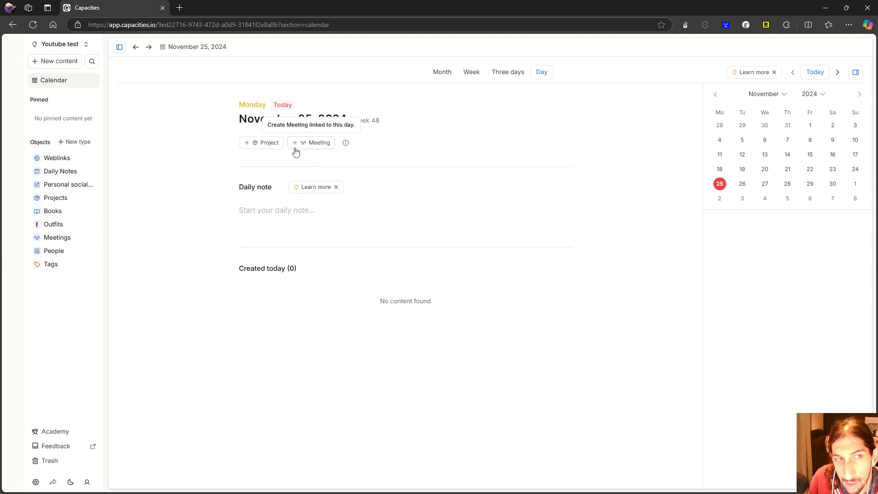
mouse_move(232, 166)
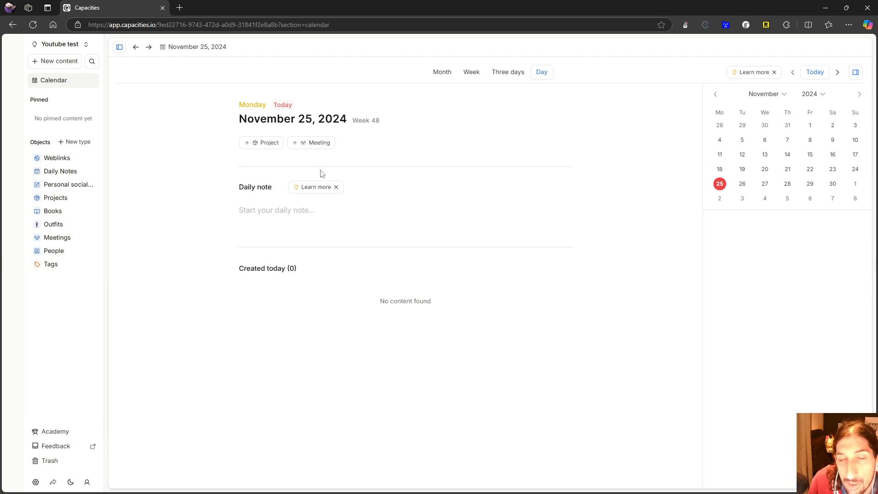
mouse_move(271, 176)
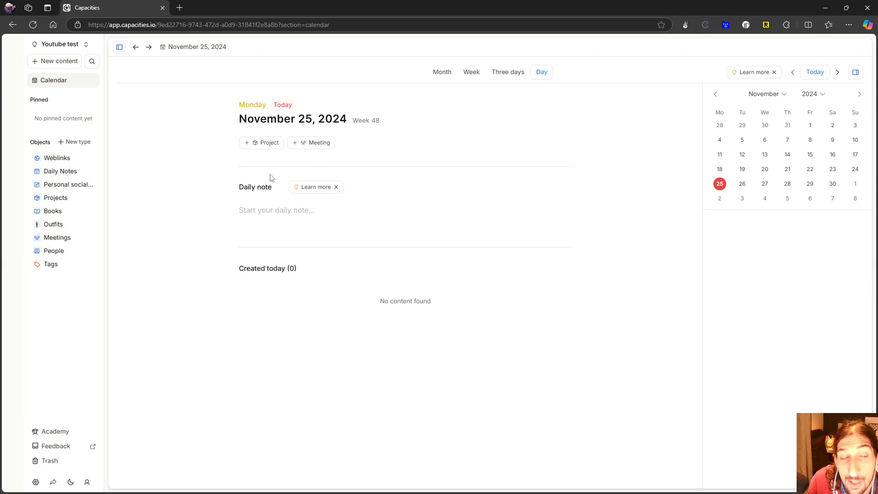
mouse_move(268, 144)
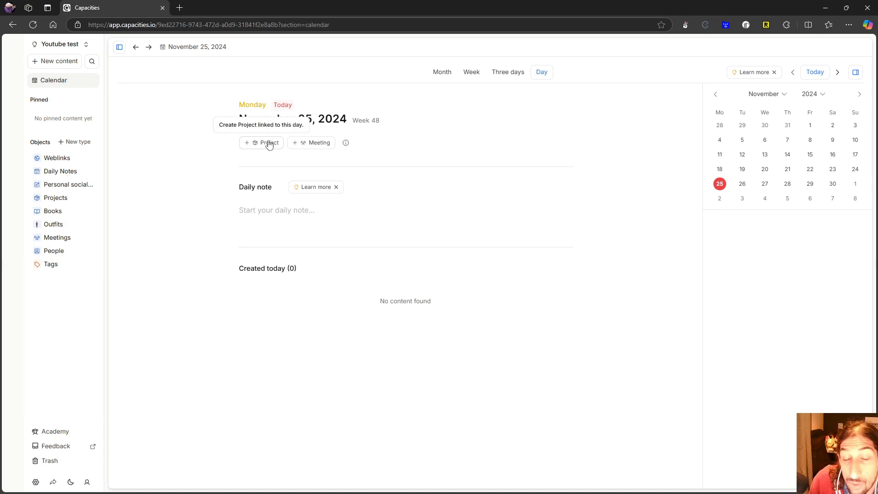
mouse_move(268, 146)
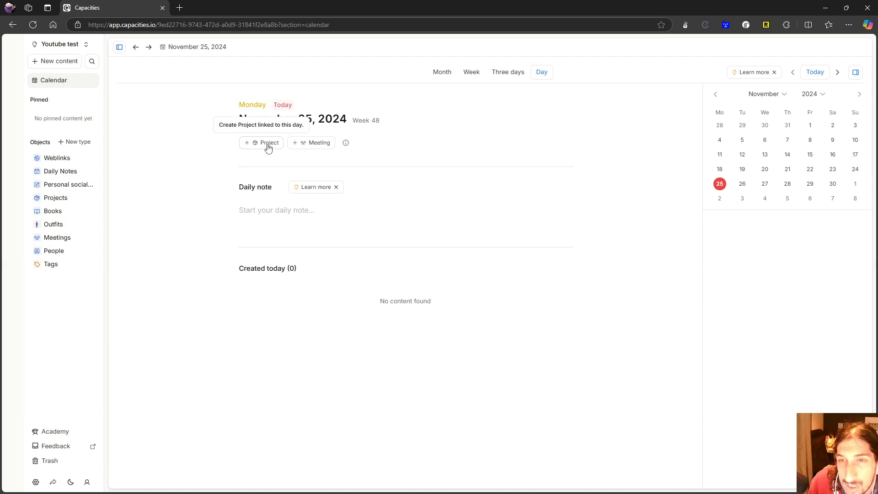
mouse_move(284, 154)
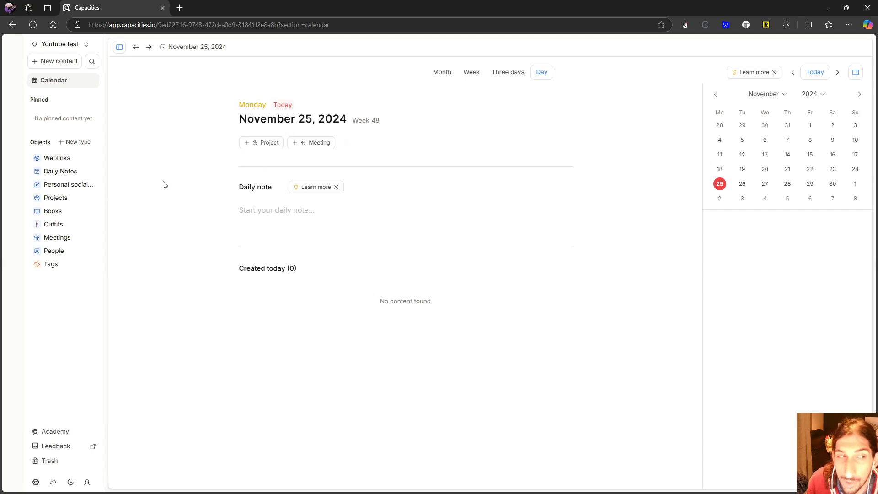
mouse_move(153, 199)
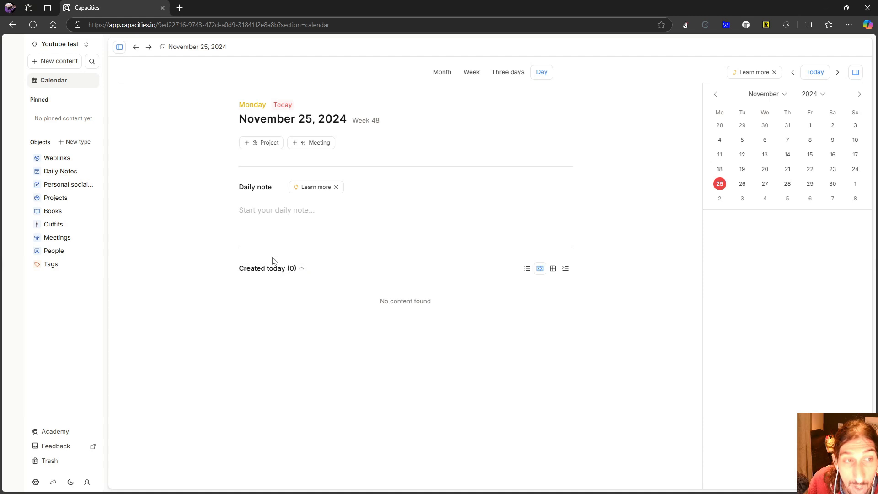
mouse_move(82, 160)
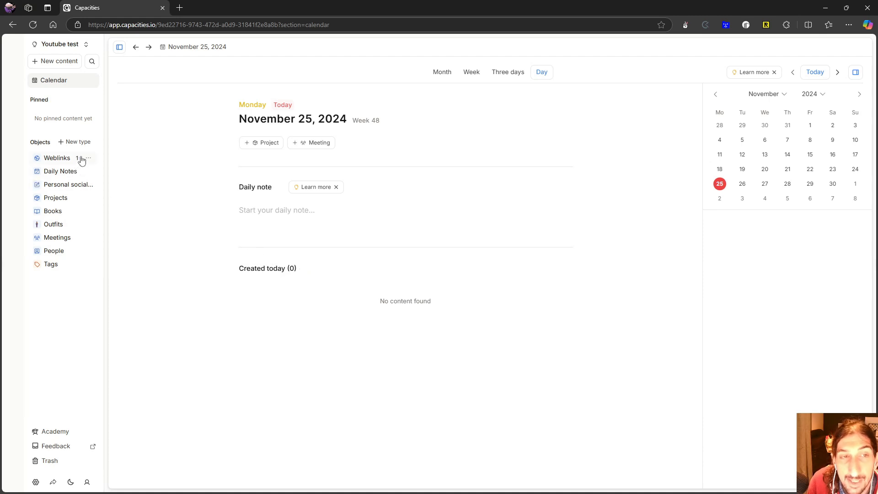
mouse_move(154, 162)
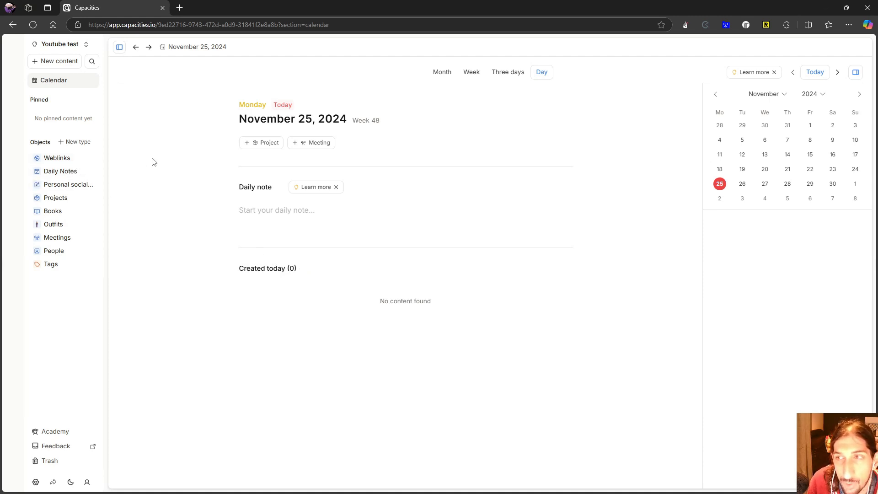
mouse_move(144, 194)
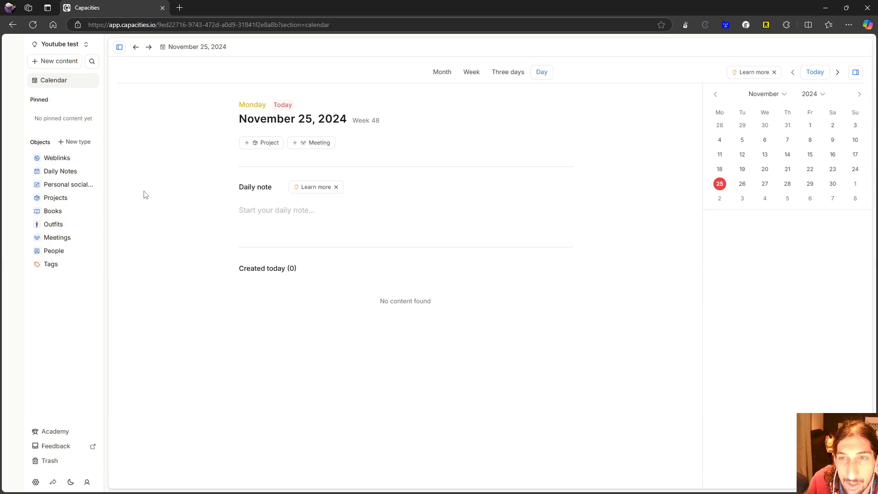
mouse_move(185, 159)
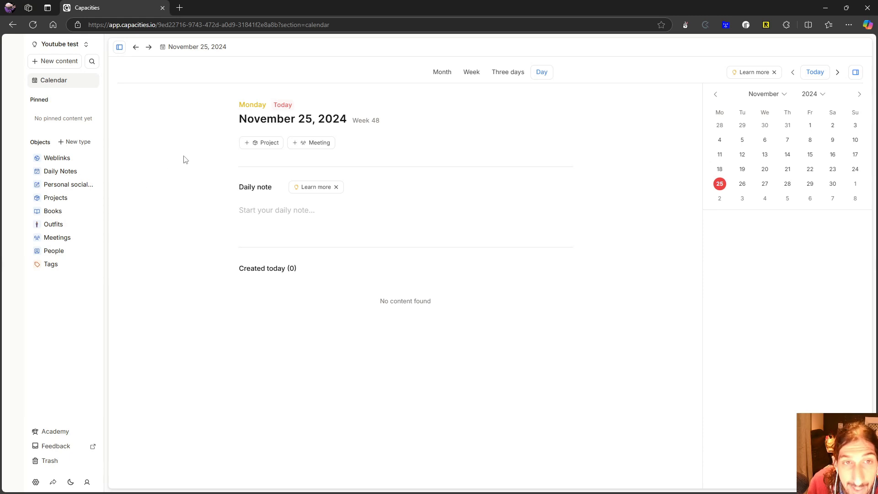
mouse_move(84, 173)
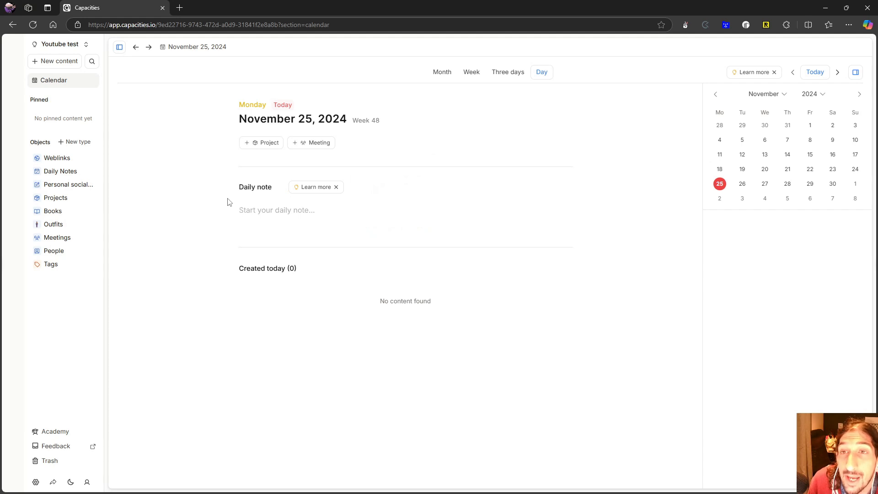
mouse_move(214, 186)
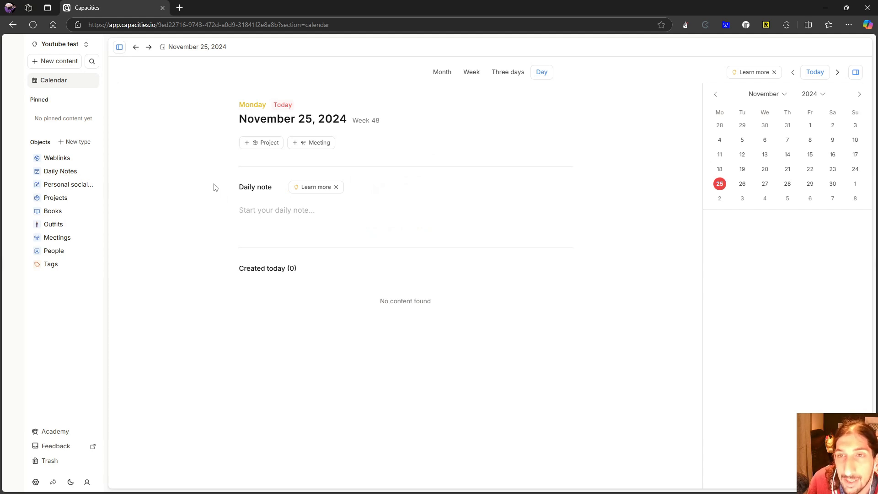
mouse_move(177, 183)
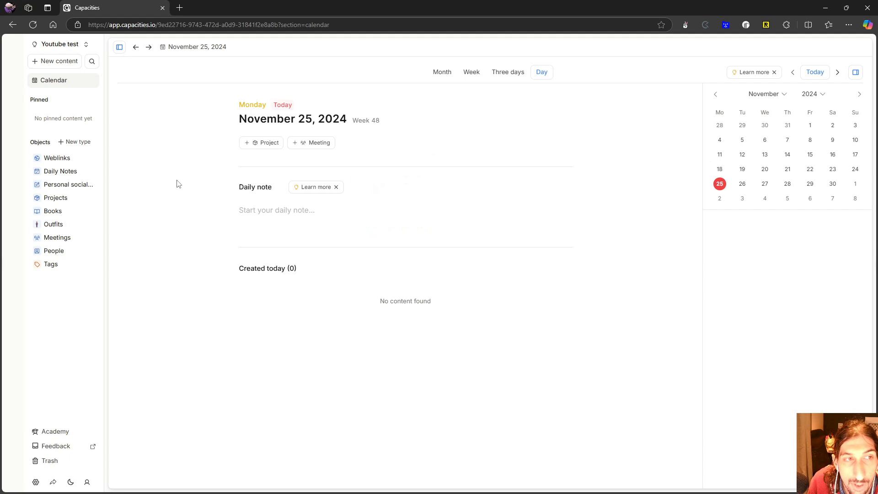
mouse_move(114, 144)
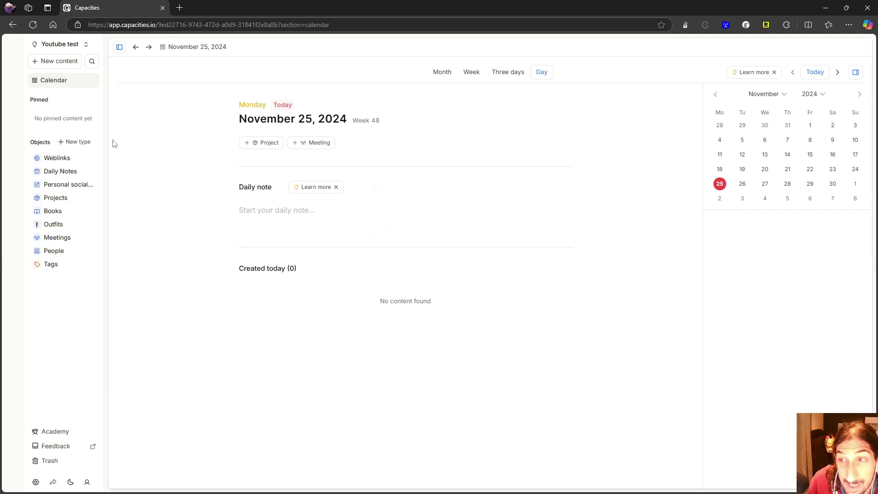
mouse_move(104, 133)
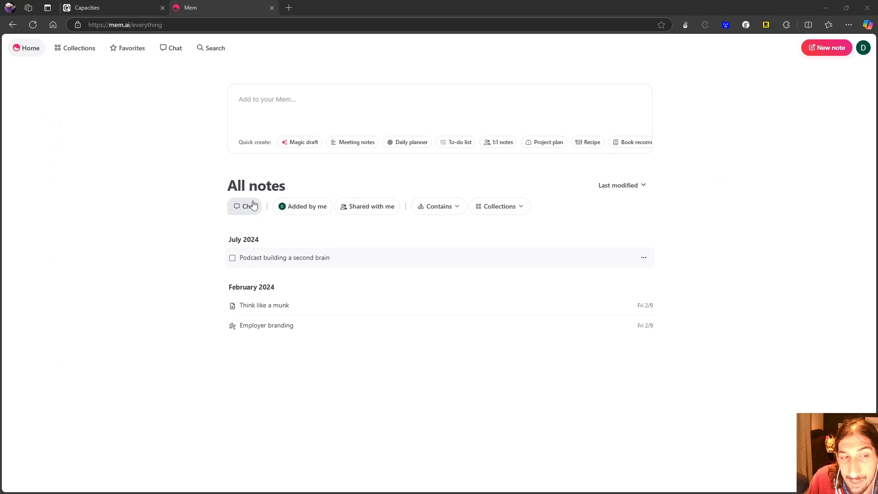
mouse_move(106, 128)
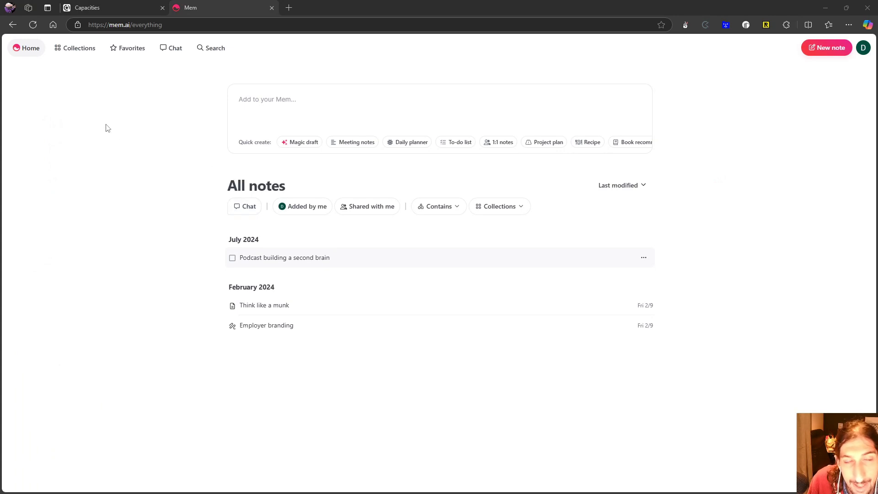
mouse_move(99, 120)
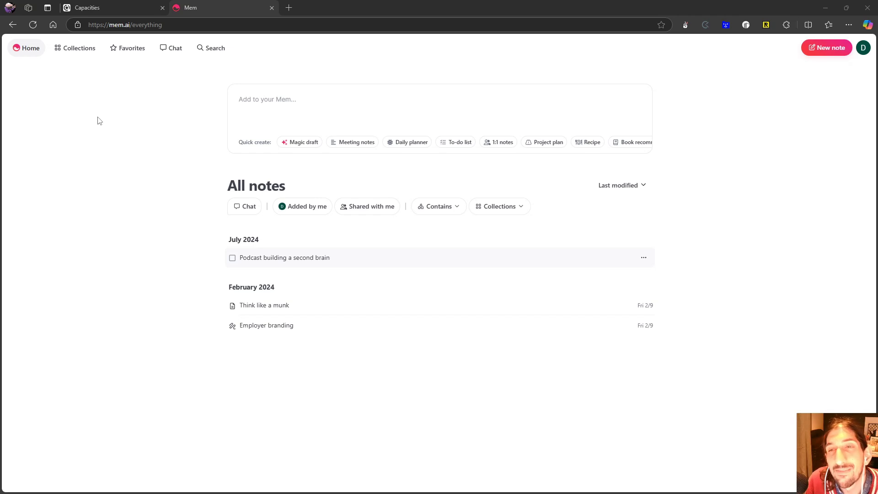
mouse_move(90, 69)
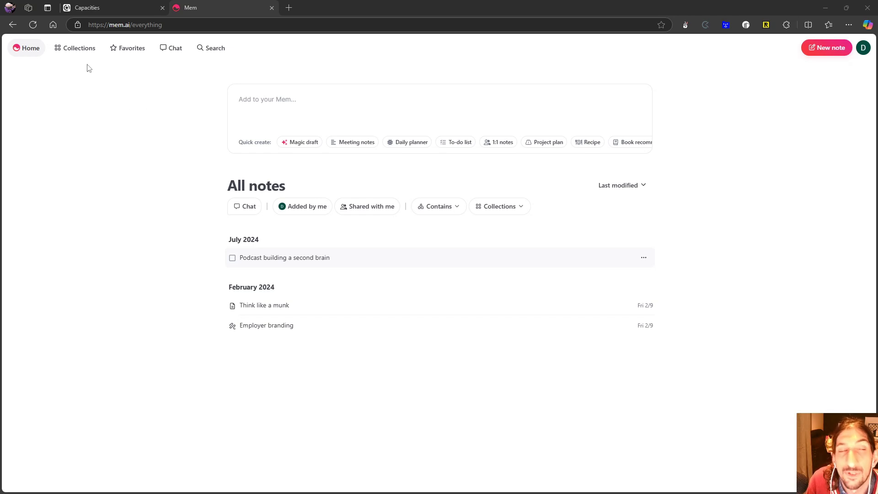
left_click(79, 48)
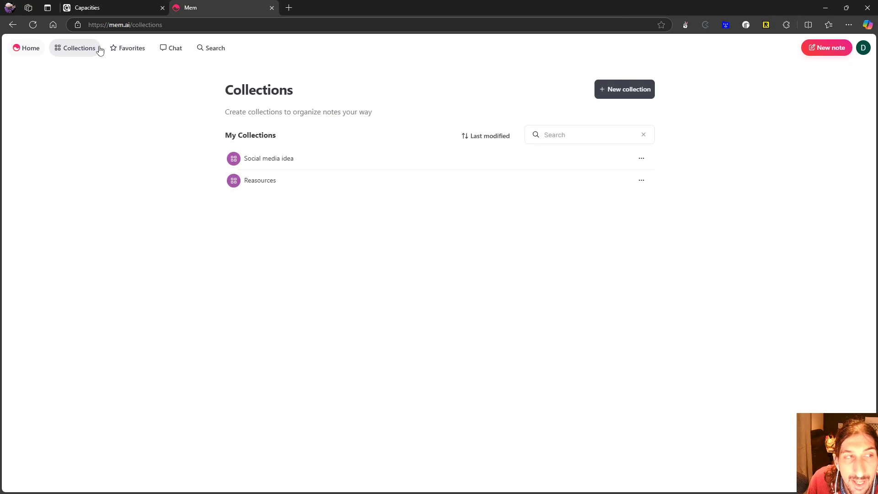
mouse_move(84, 151)
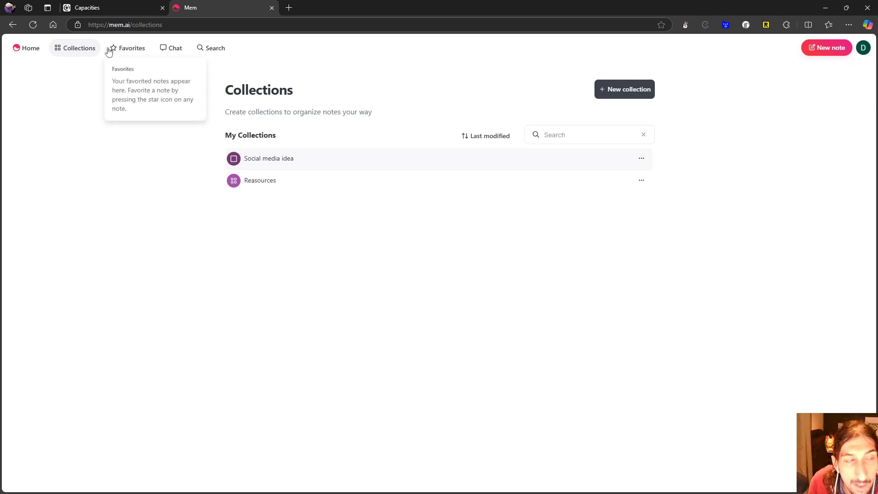
mouse_move(49, 89)
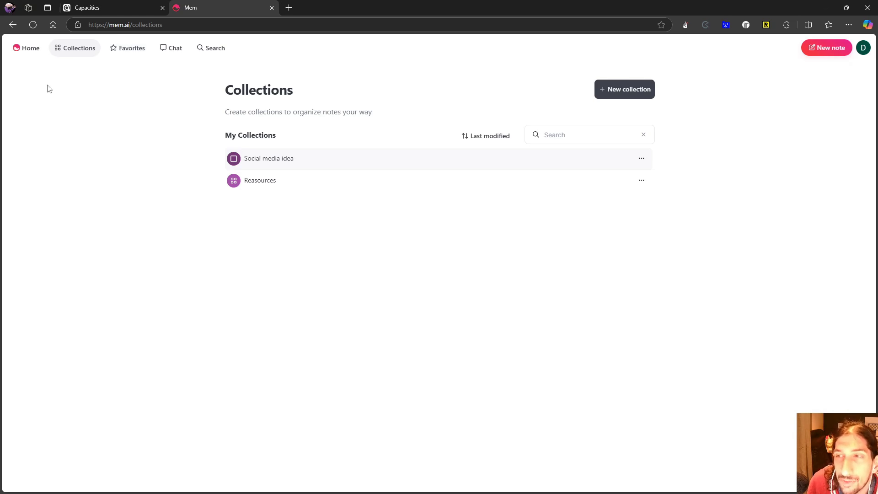
left_click(26, 48)
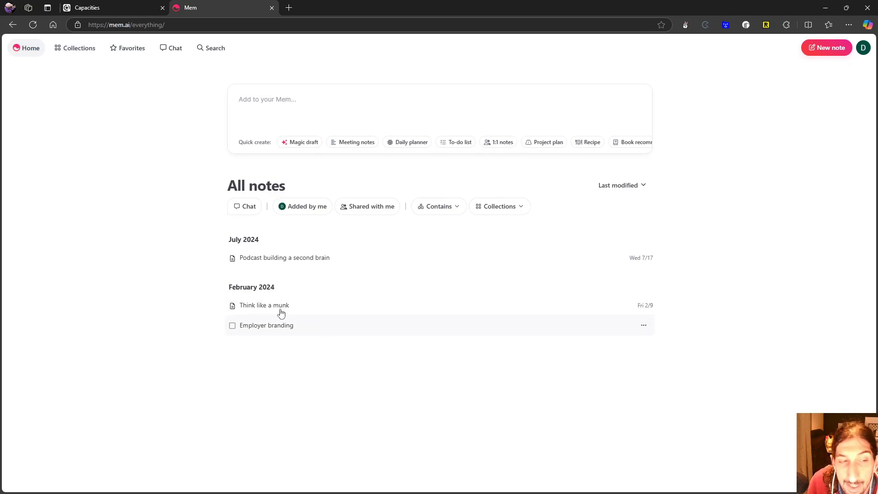
mouse_move(284, 326)
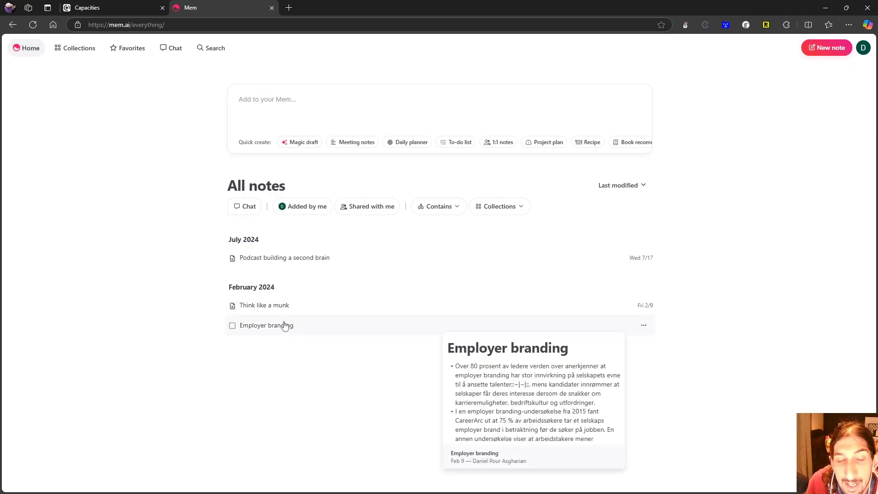
- Open the Employer branding note from the All notes list
left_click(266, 325)
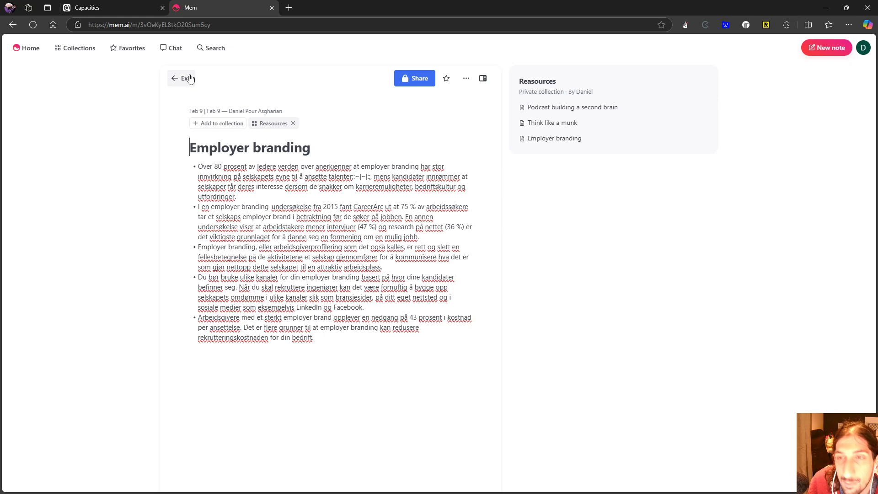
mouse_move(190, 81)
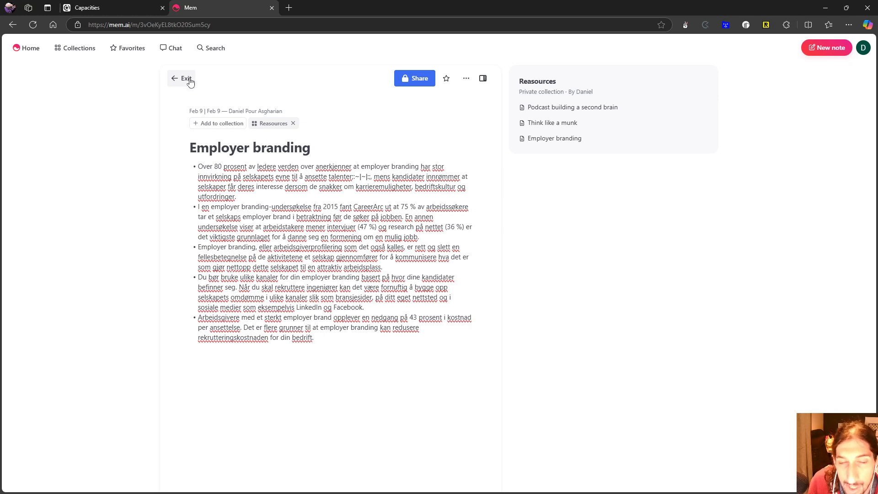
- Exit the Employer branding note back to the All notes list
left_click(183, 78)
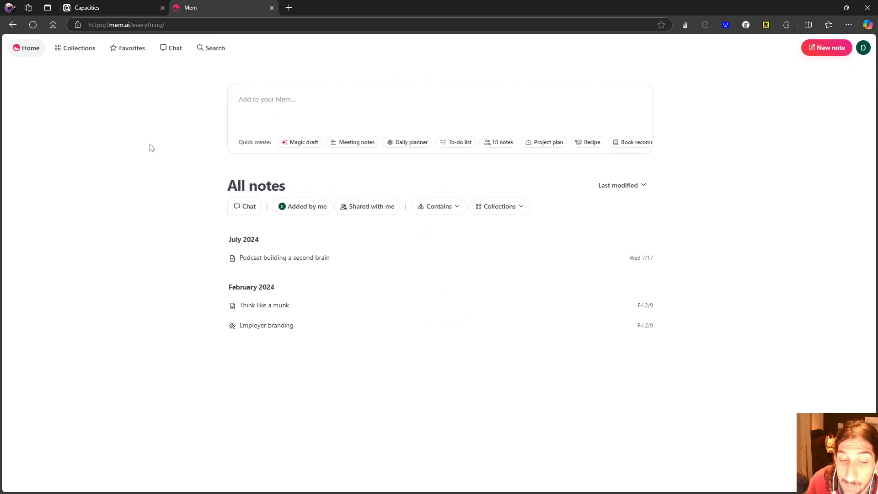
mouse_move(177, 112)
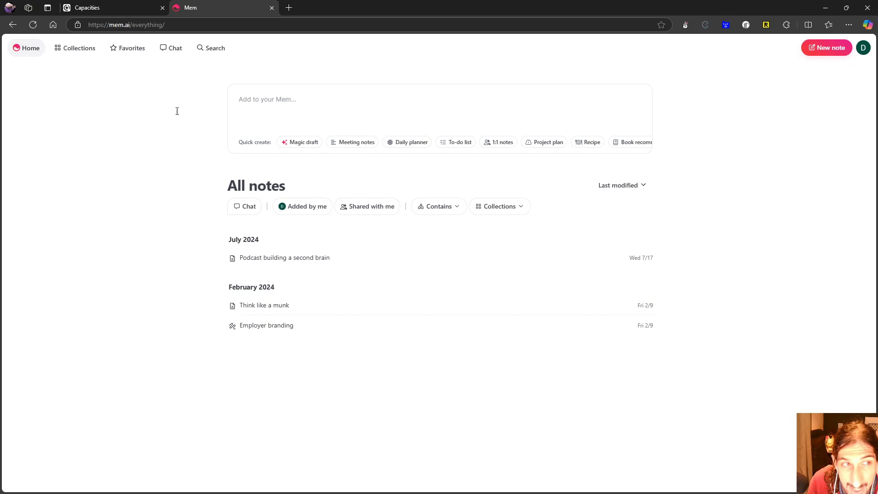
mouse_move(110, 121)
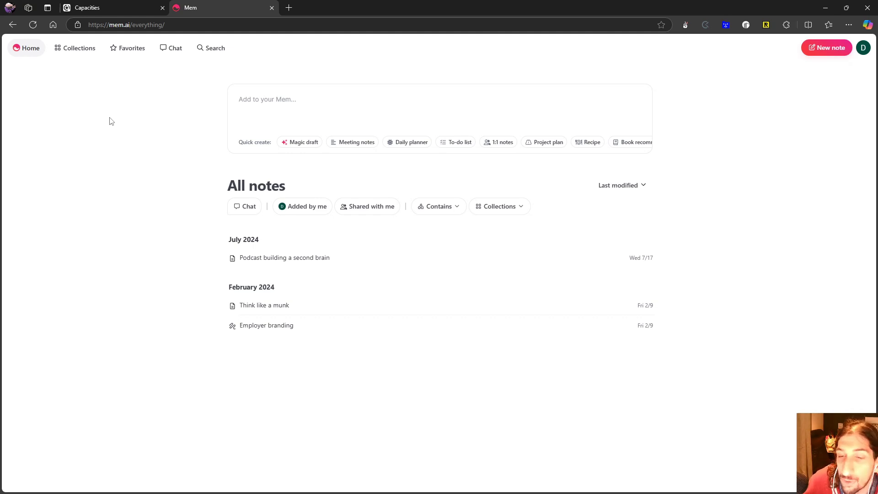
mouse_move(123, 112)
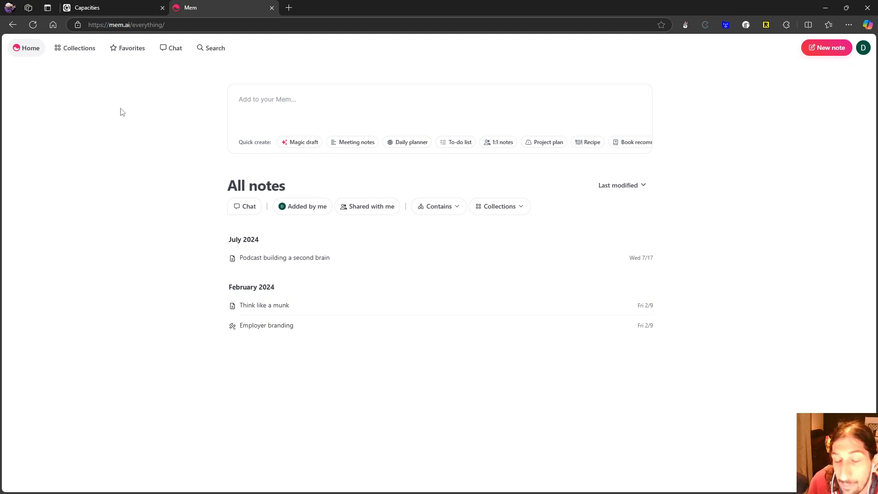
mouse_move(133, 89)
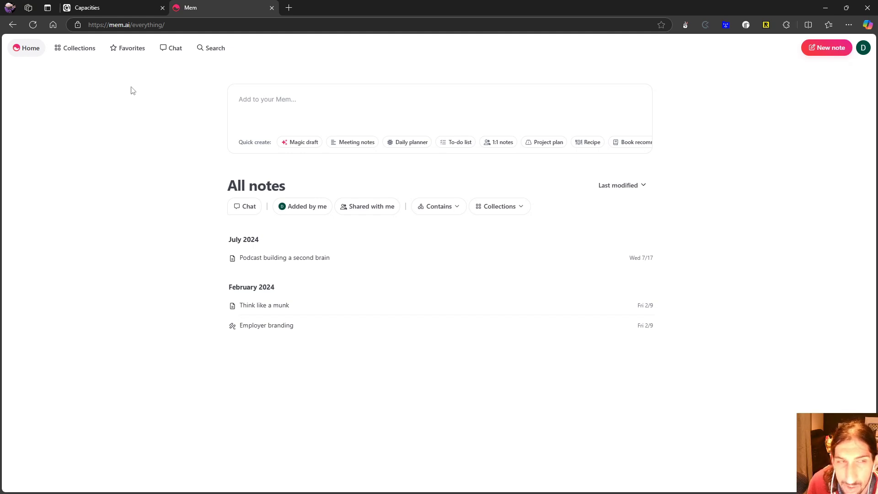
mouse_move(107, 148)
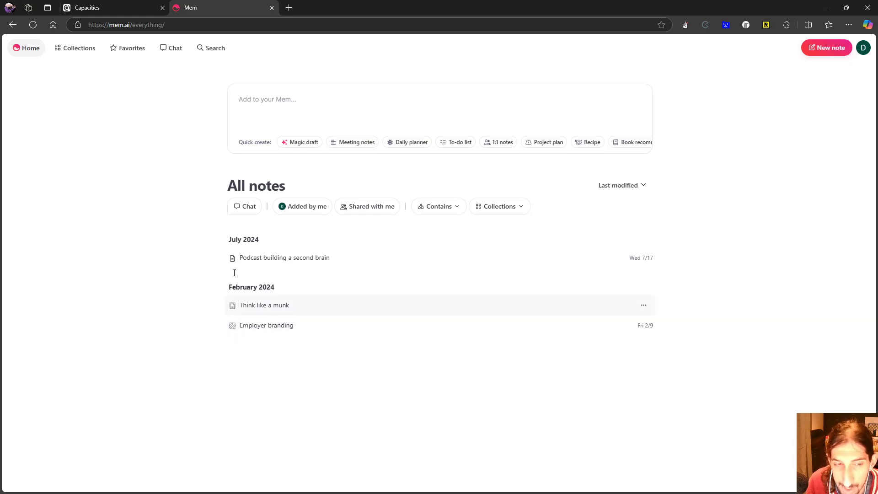
mouse_move(256, 254)
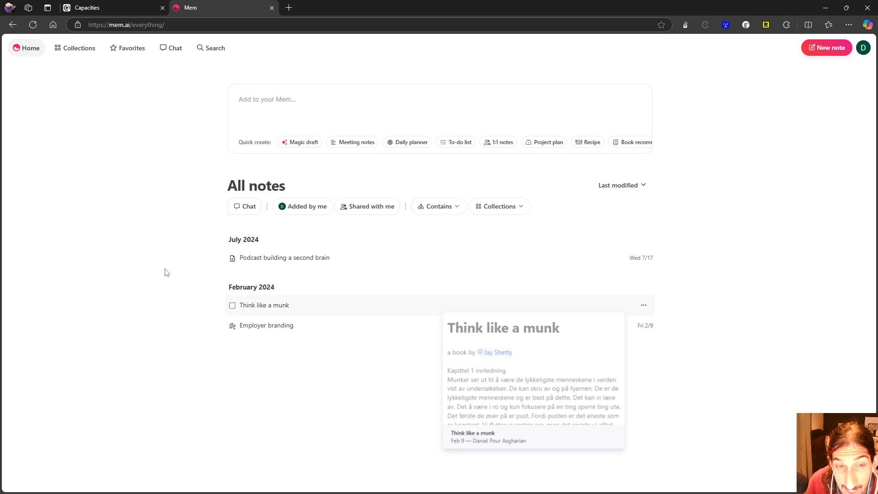
mouse_move(164, 217)
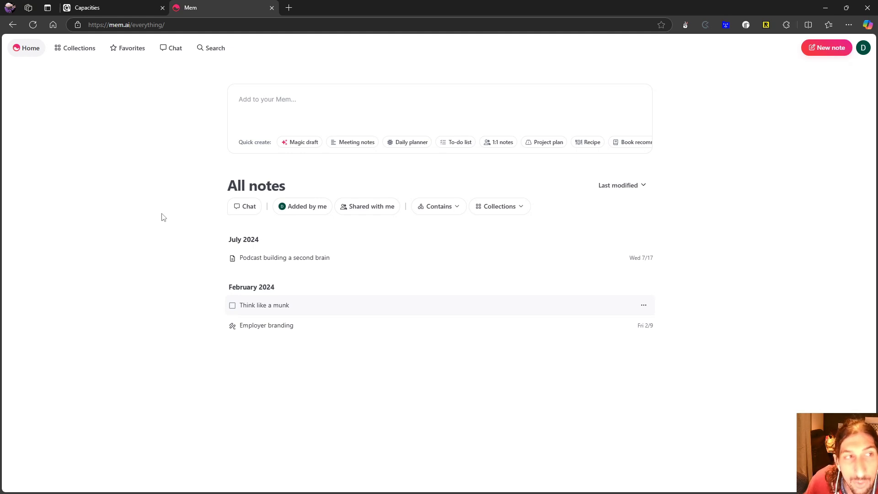
mouse_move(199, 165)
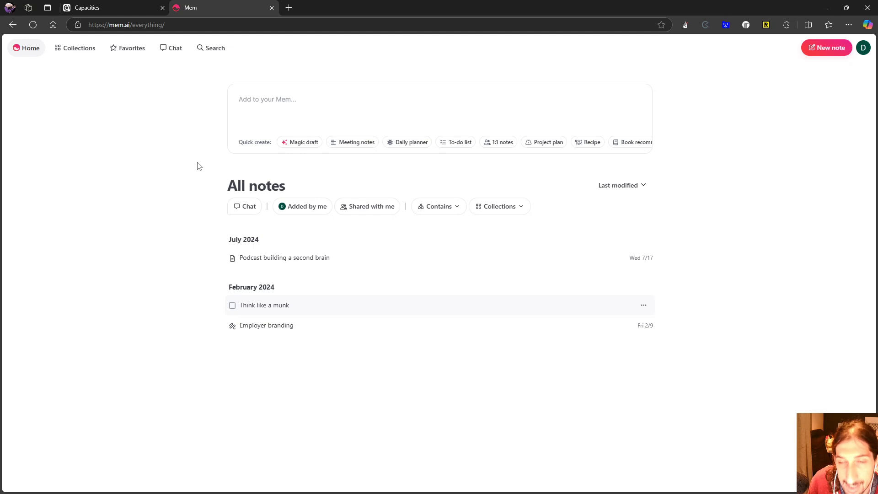
mouse_move(188, 144)
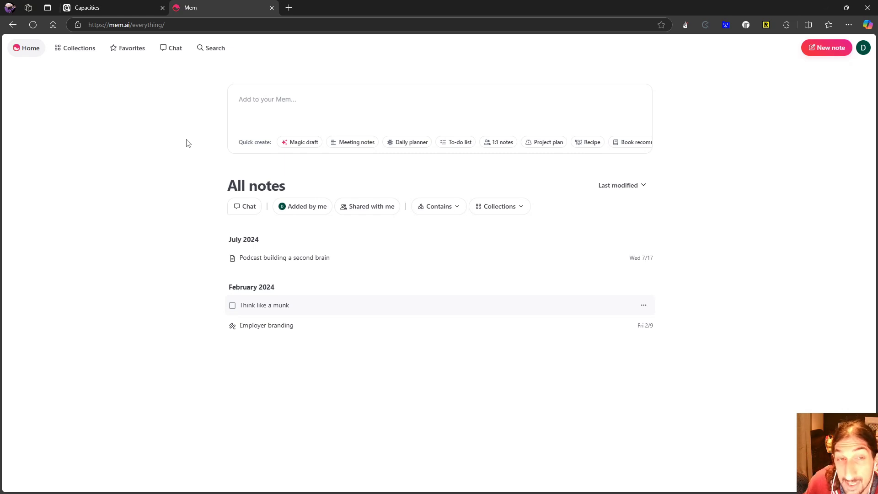
mouse_move(155, 137)
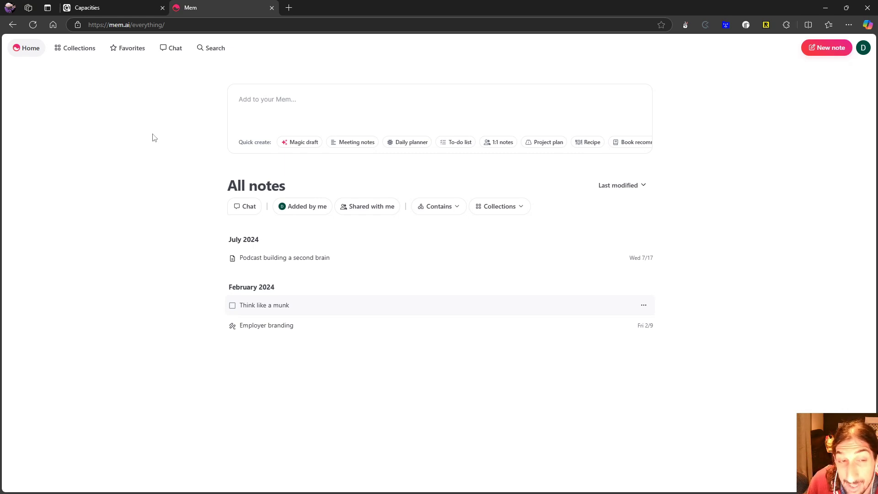
mouse_move(123, 88)
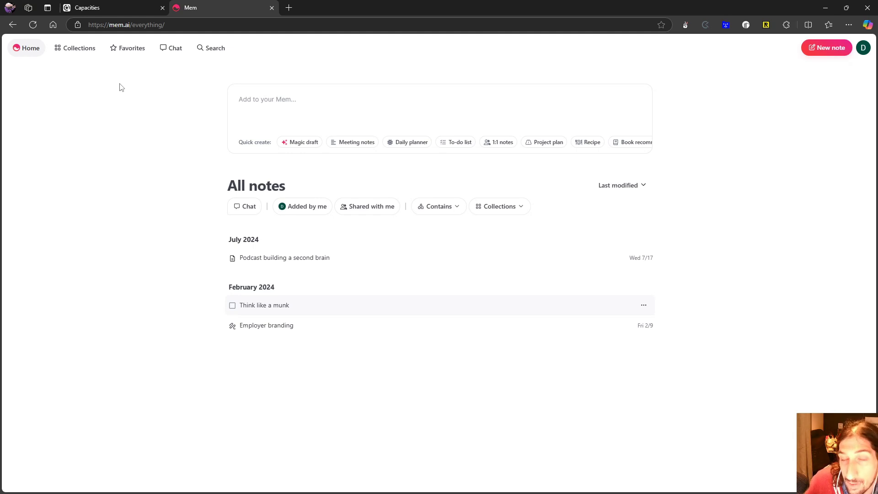
mouse_move(94, 62)
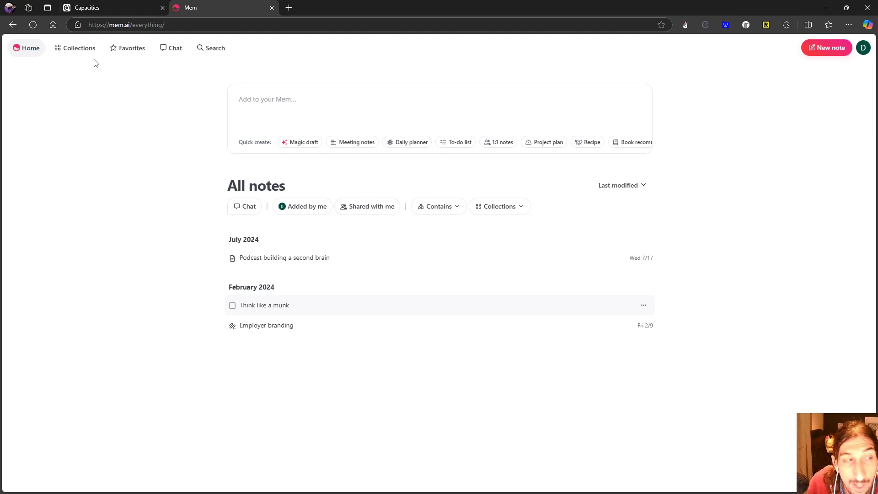
mouse_move(131, 48)
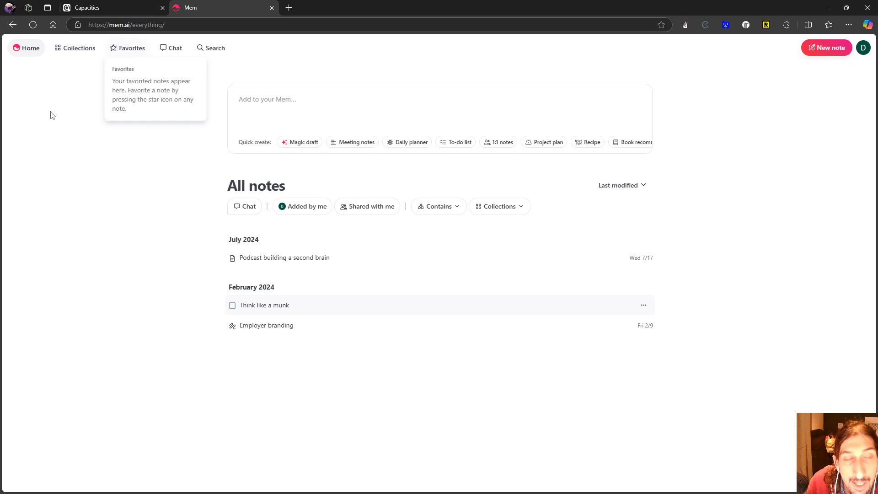
mouse_move(65, 161)
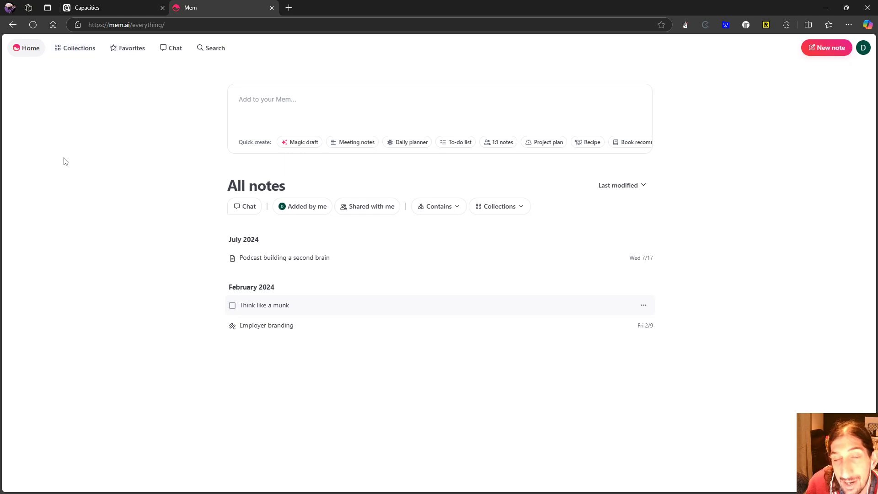
mouse_move(64, 160)
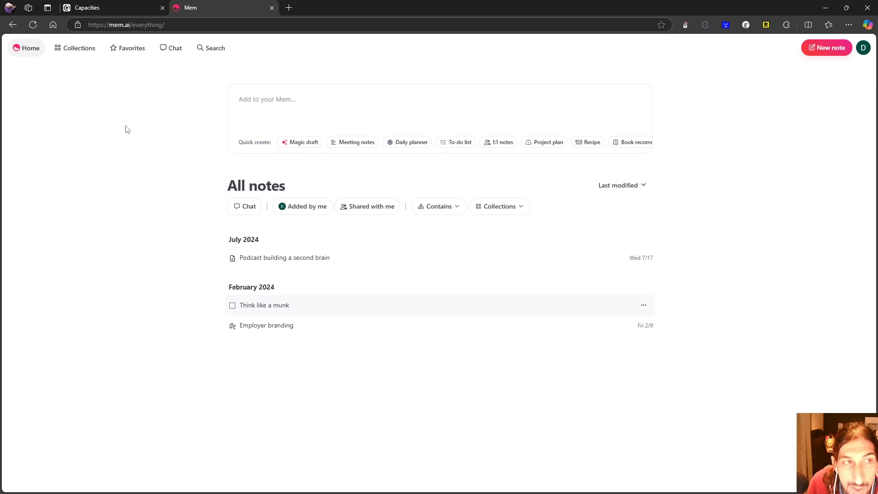
mouse_move(121, 128)
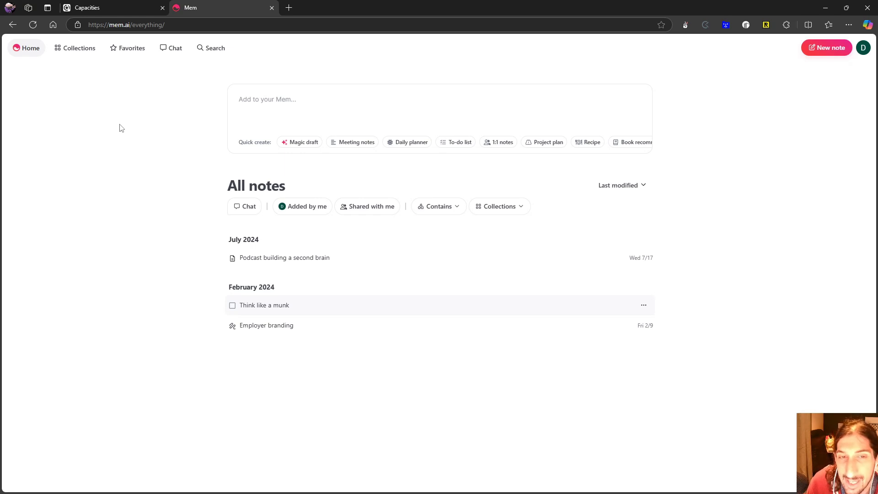
mouse_move(123, 112)
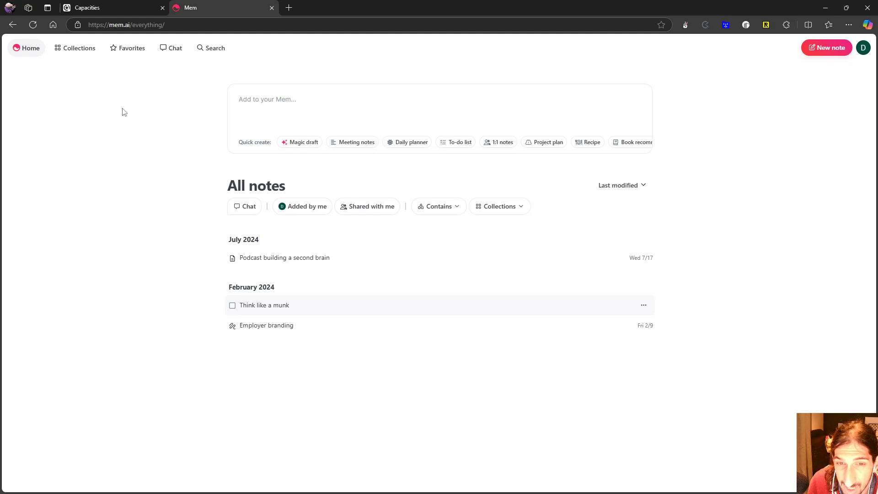
mouse_move(130, 101)
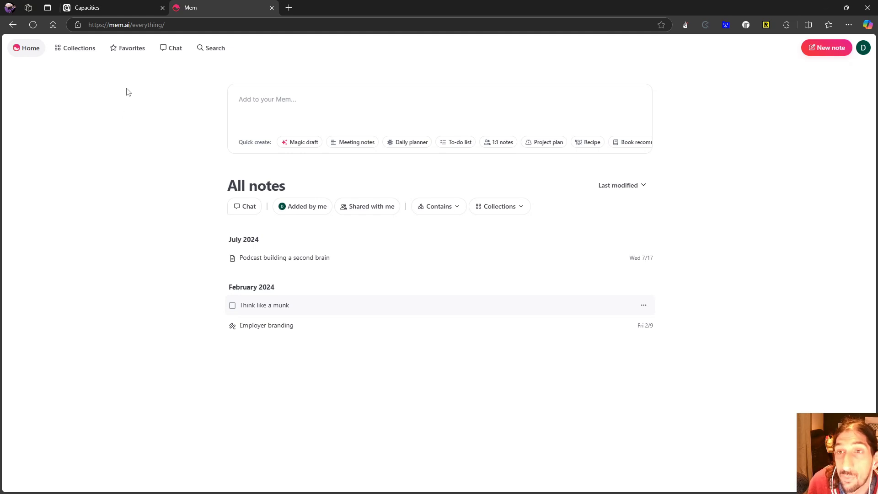
mouse_move(125, 92)
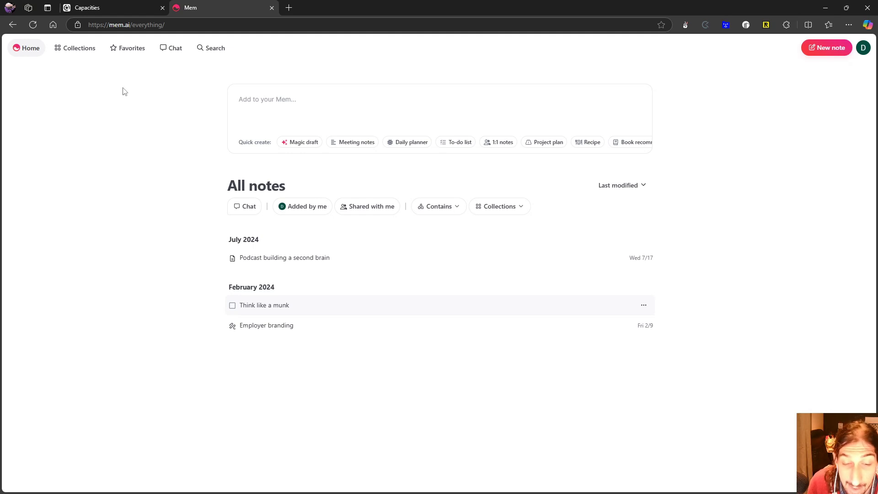
mouse_move(124, 88)
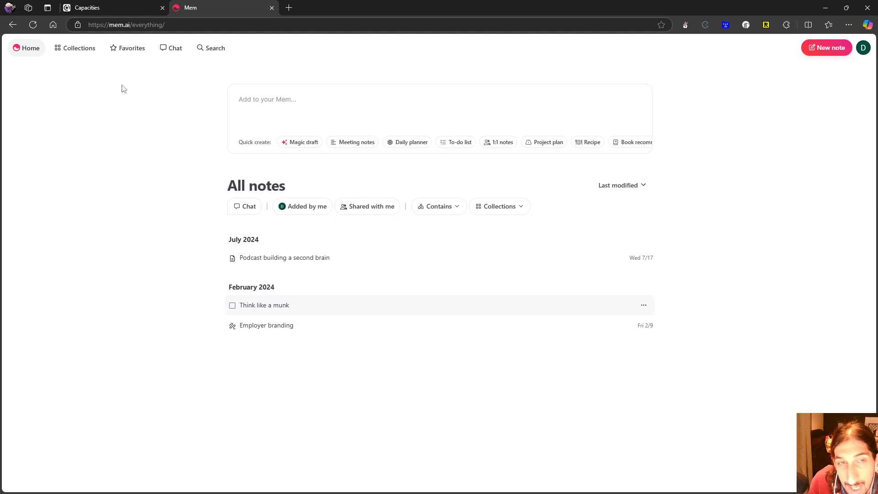
mouse_move(126, 79)
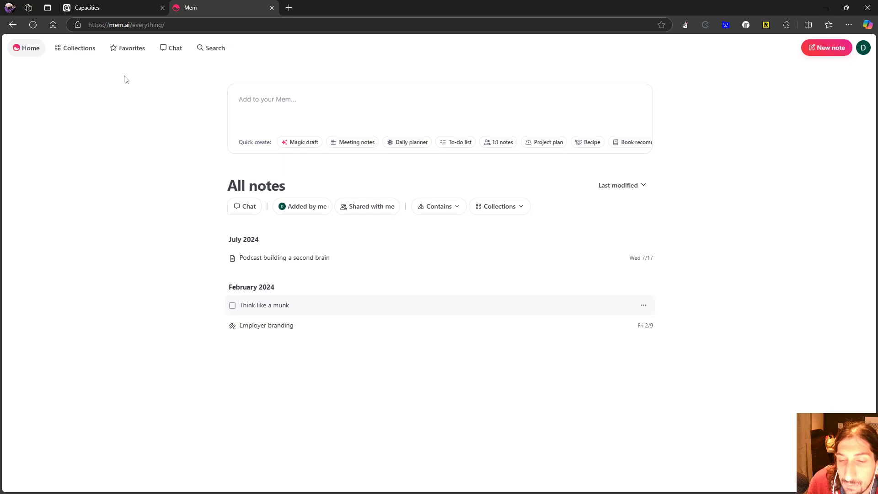
mouse_move(113, 90)
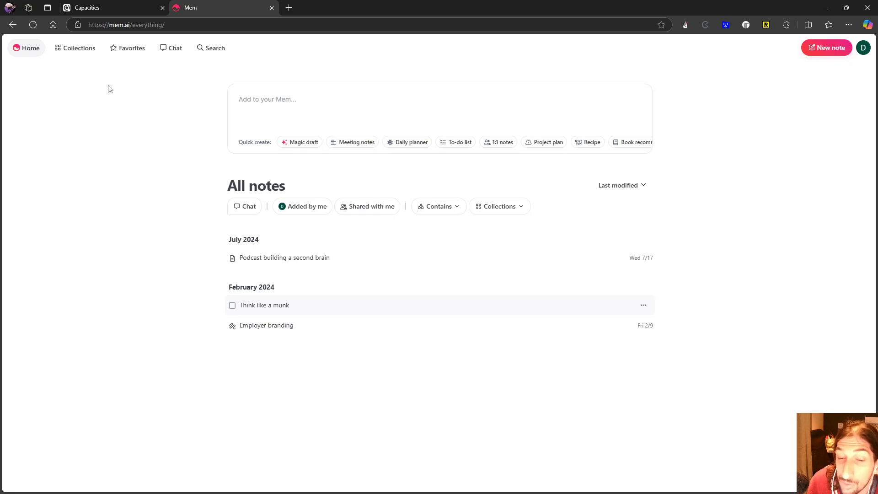
mouse_move(100, 86)
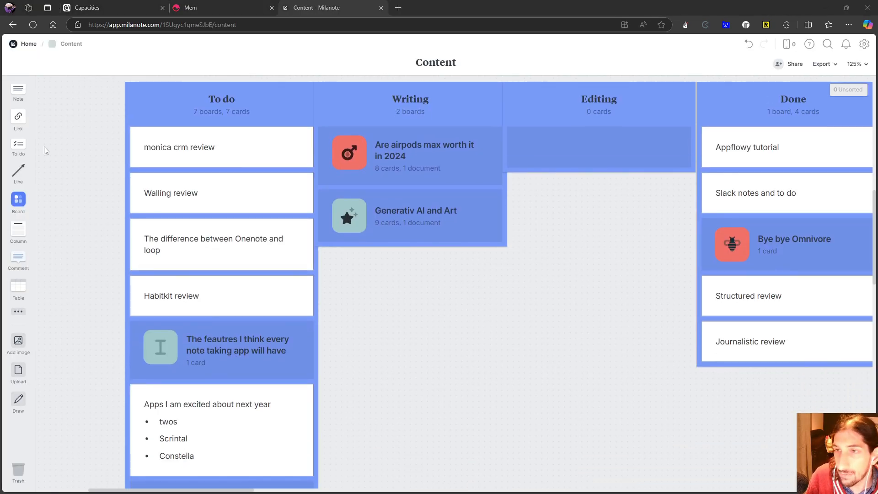
- From Home, open the Resources board and browse across it to Book notes
left_click(28, 44)
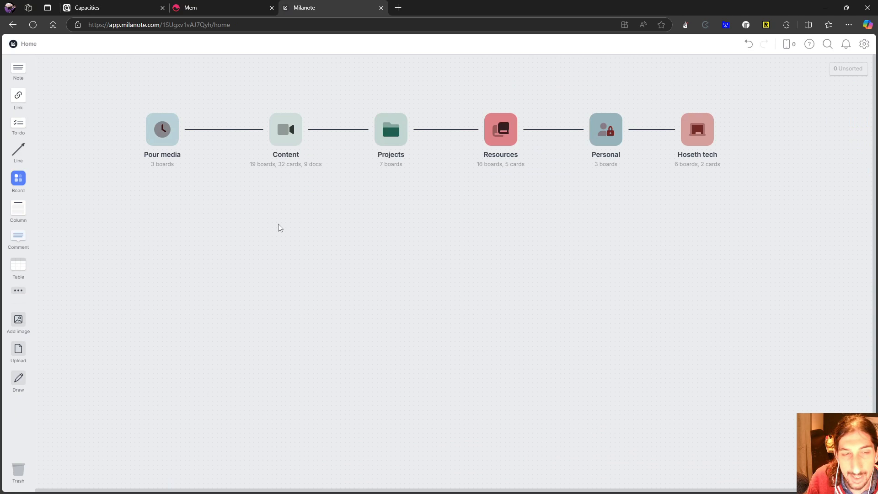
mouse_move(500, 137)
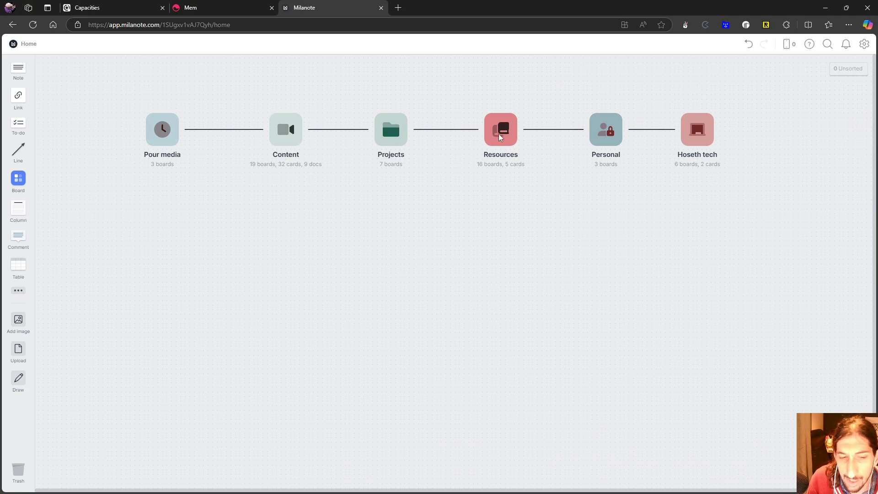
double_click(501, 129)
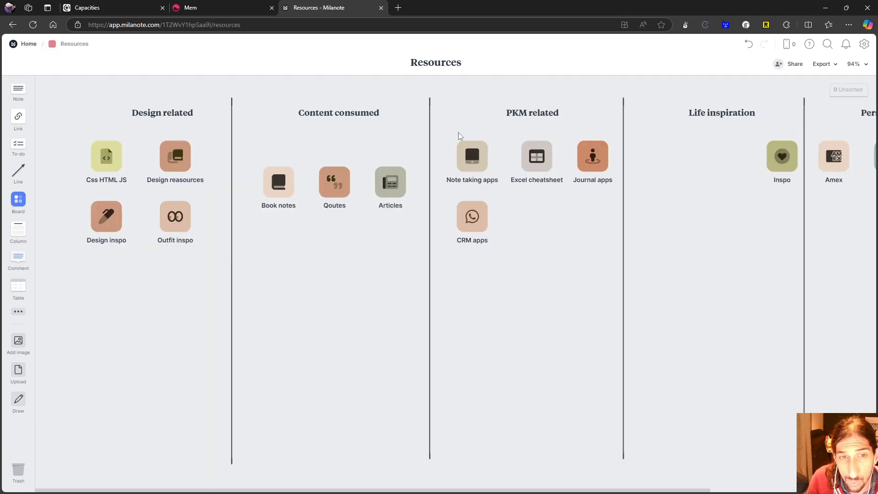
scroll("right", 3)
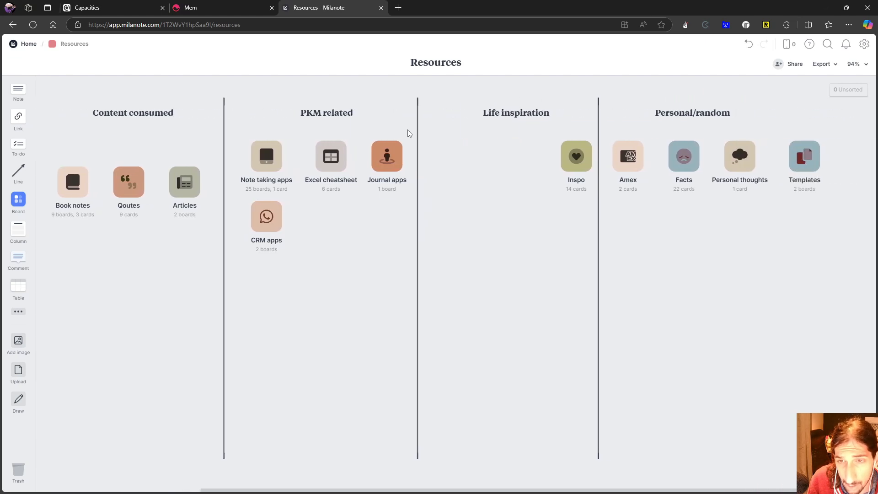
mouse_move(415, 126)
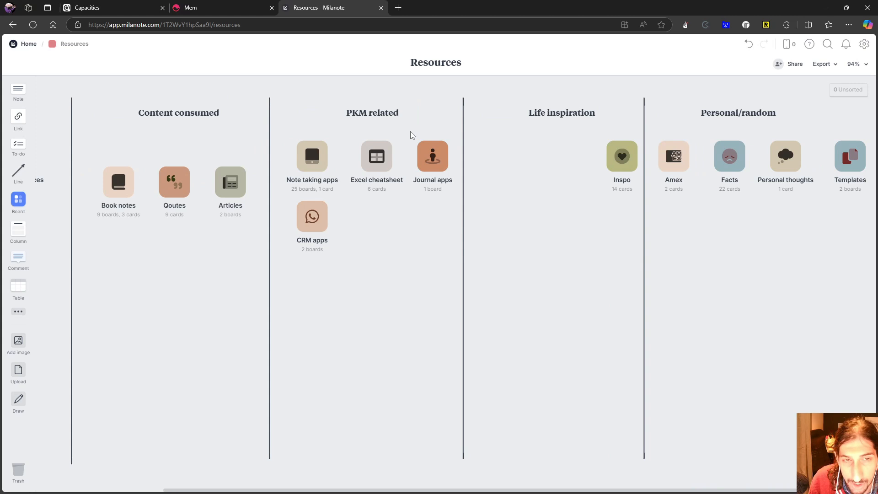
scroll("right", 3)
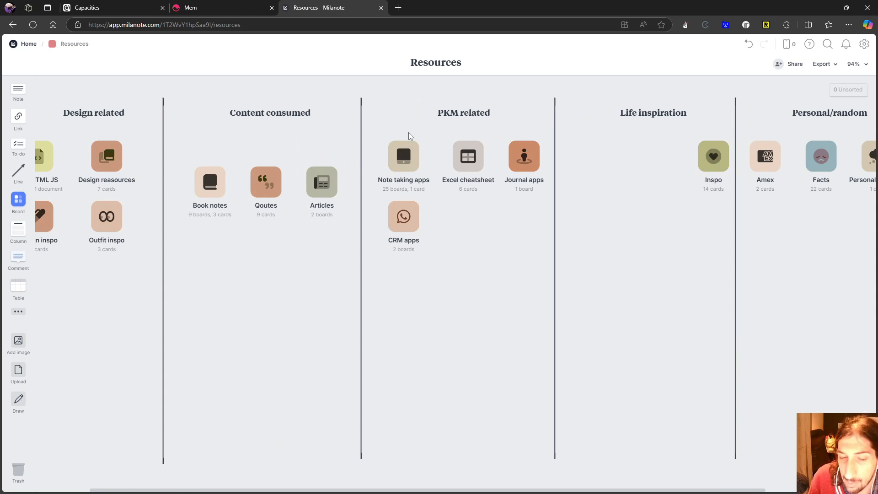
mouse_move(376, 138)
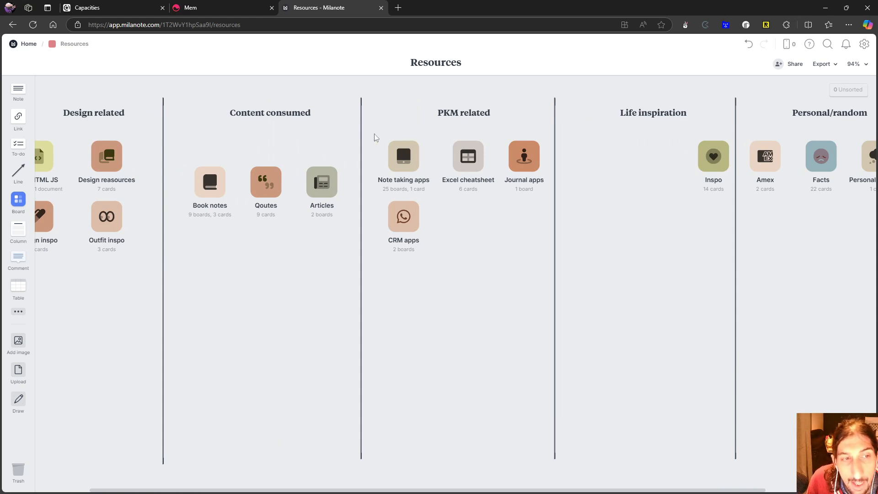
scroll("right", 3)
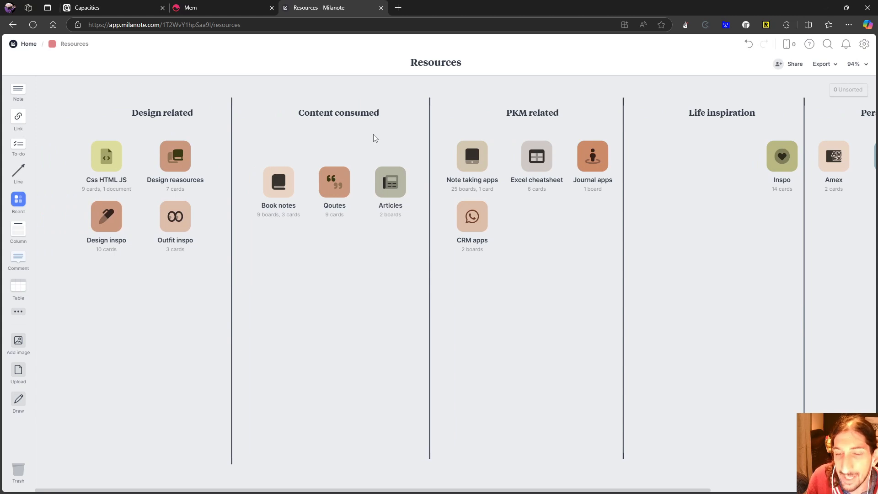
mouse_move(279, 213)
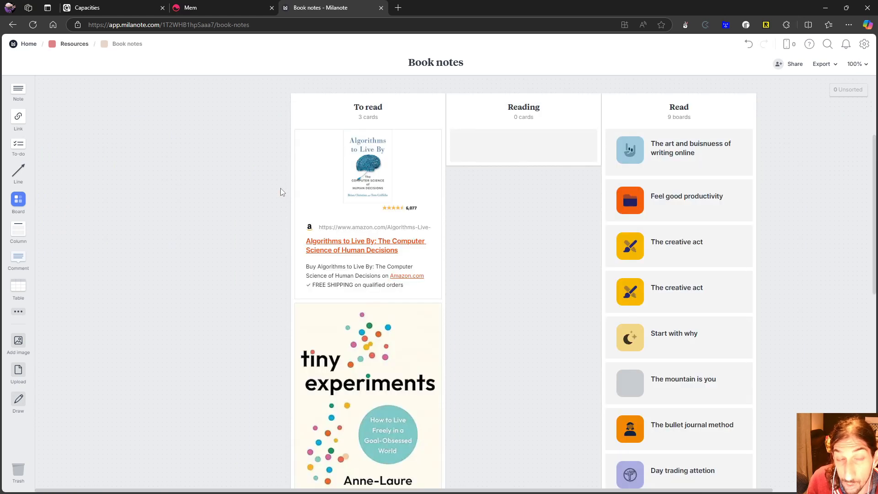
scroll("down", 3)
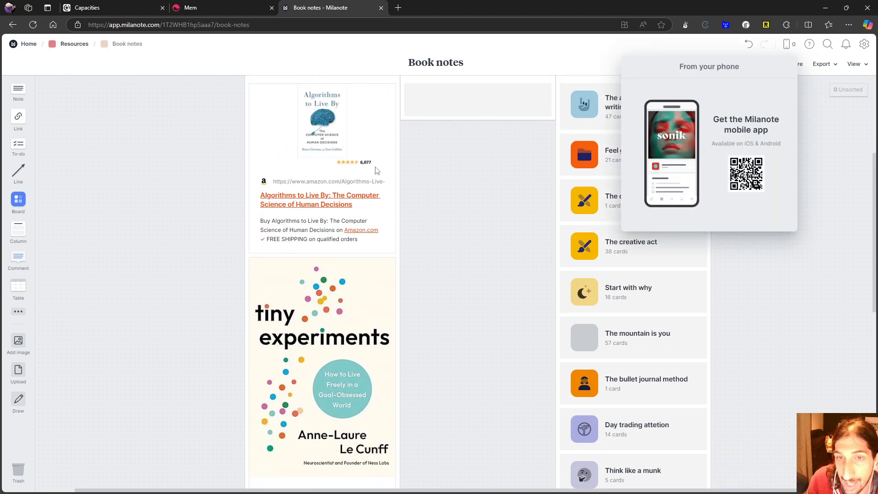
mouse_move(808, 43)
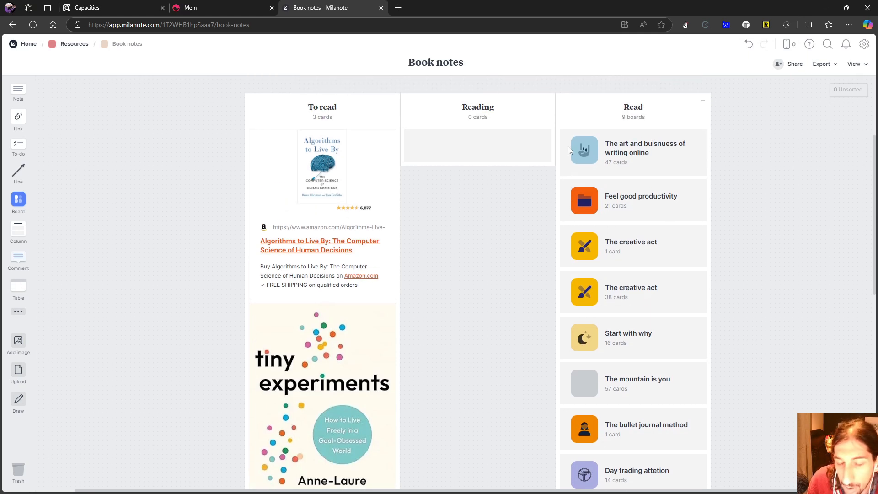
mouse_move(567, 141)
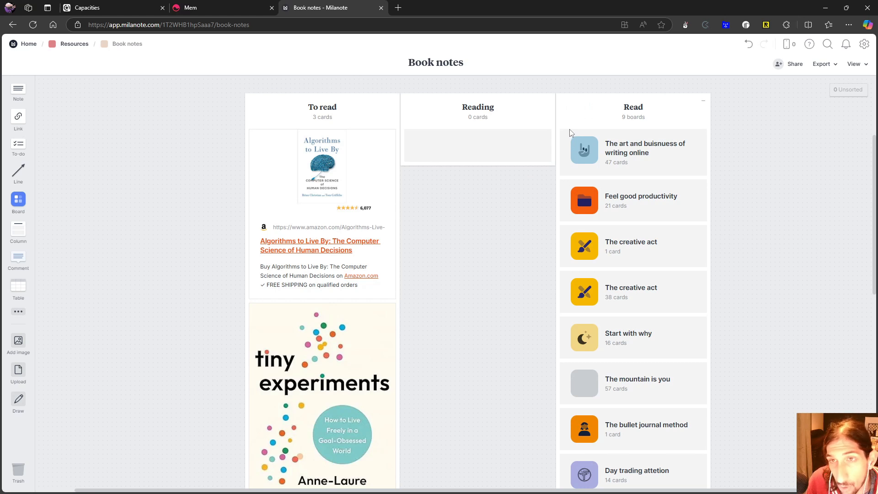
mouse_move(565, 134)
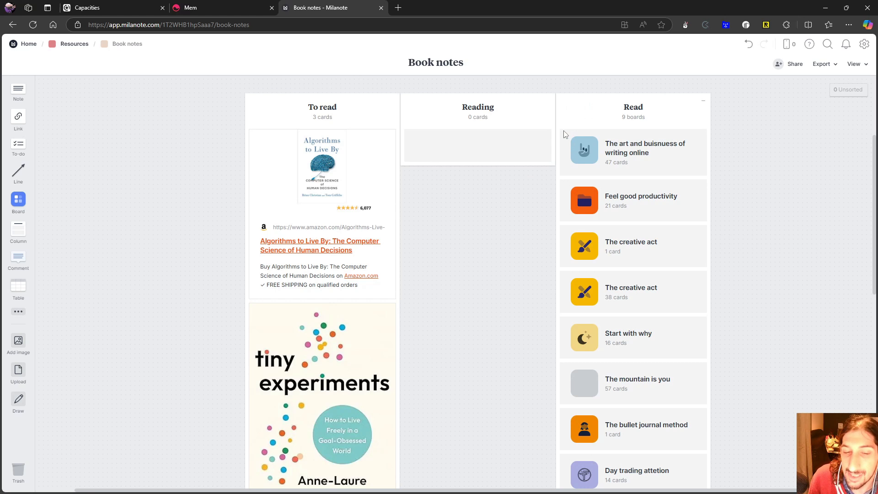
scroll("down", 3)
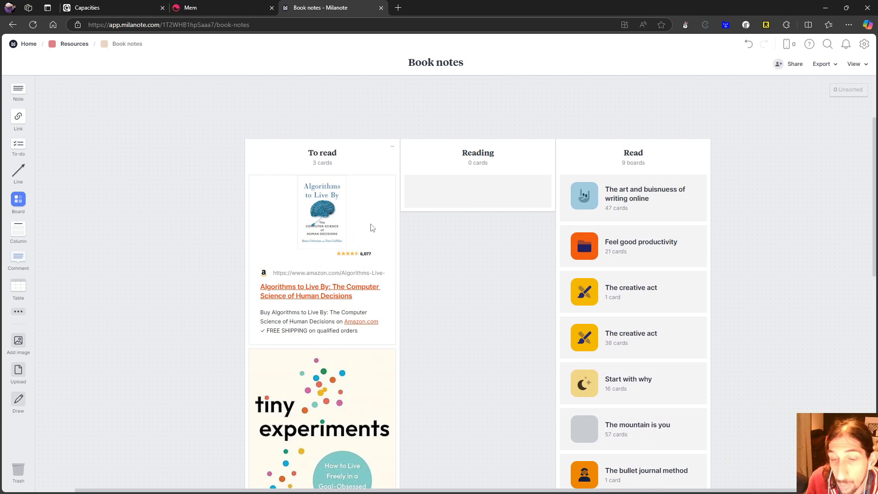
mouse_move(145, 92)
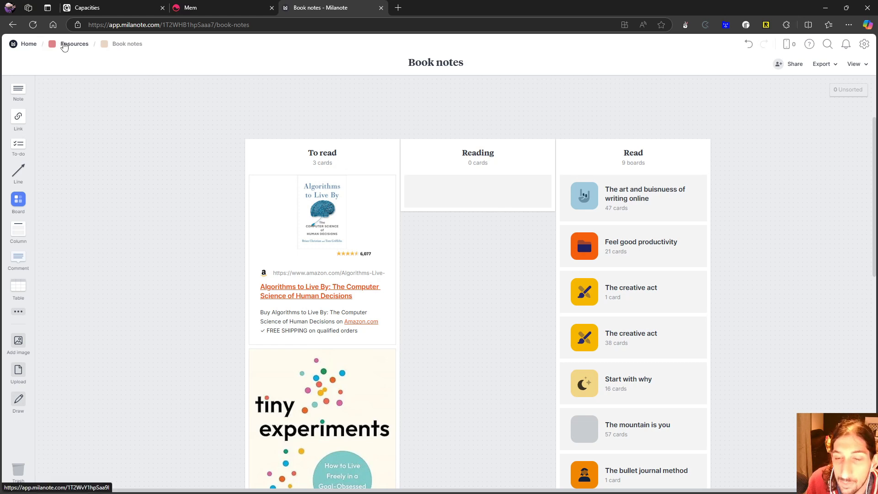
- Return to Resources and open the Articles board under Content consumed
left_click(76, 44)
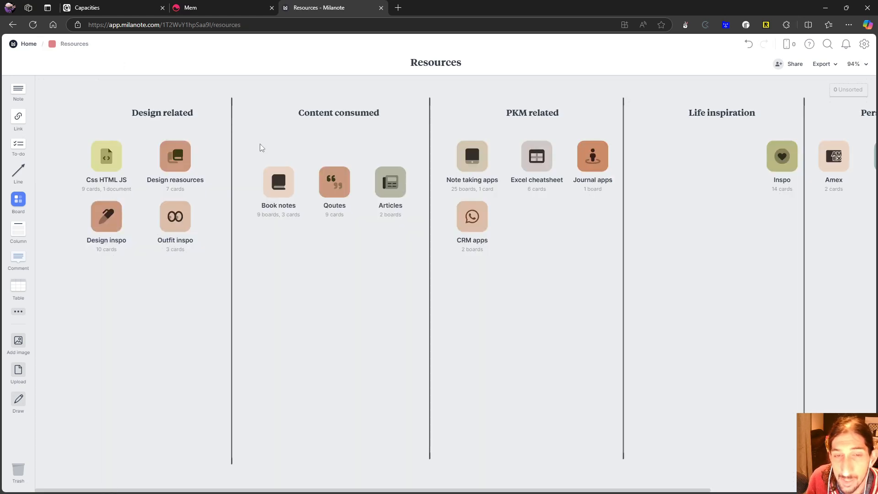
mouse_move(322, 165)
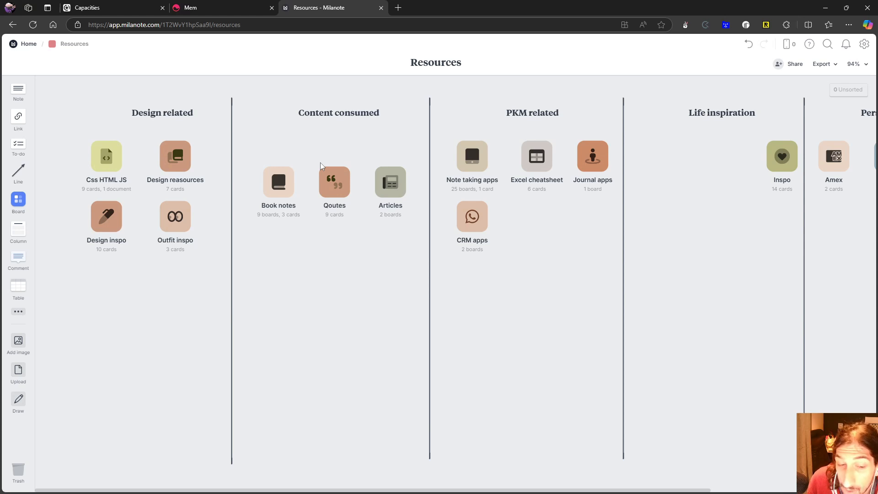
mouse_move(330, 172)
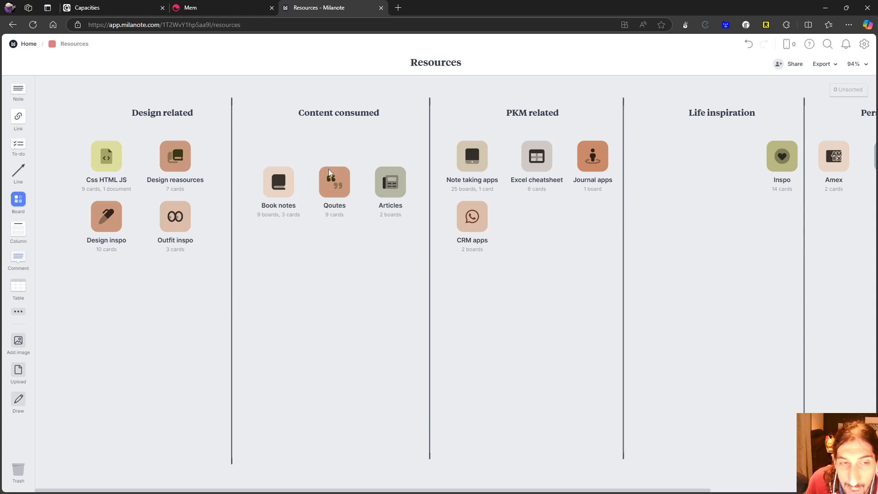
double_click(390, 182)
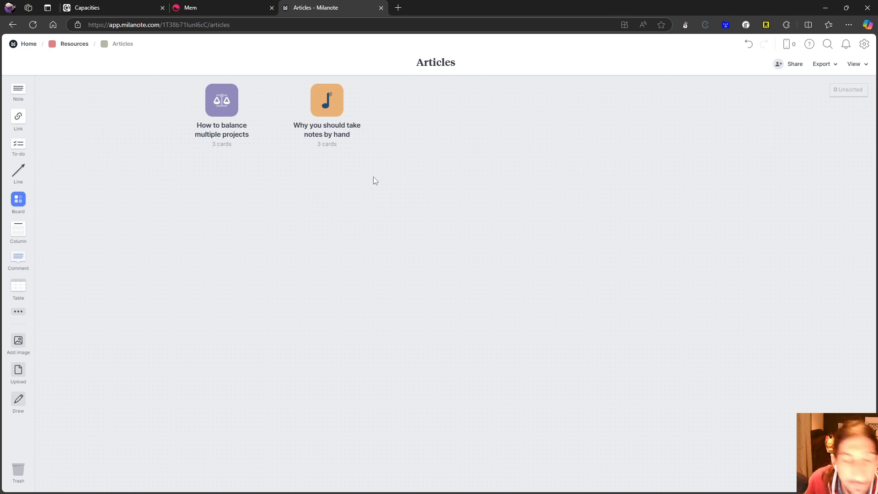
mouse_move(389, 168)
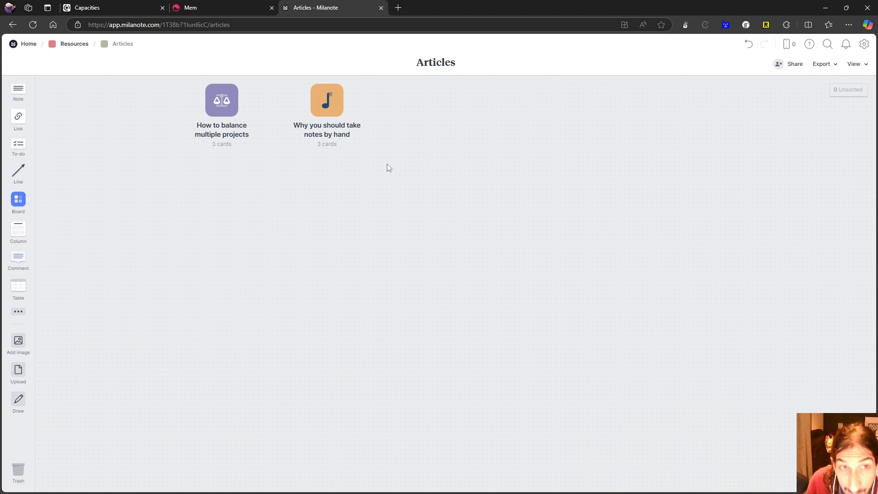
mouse_move(60, 44)
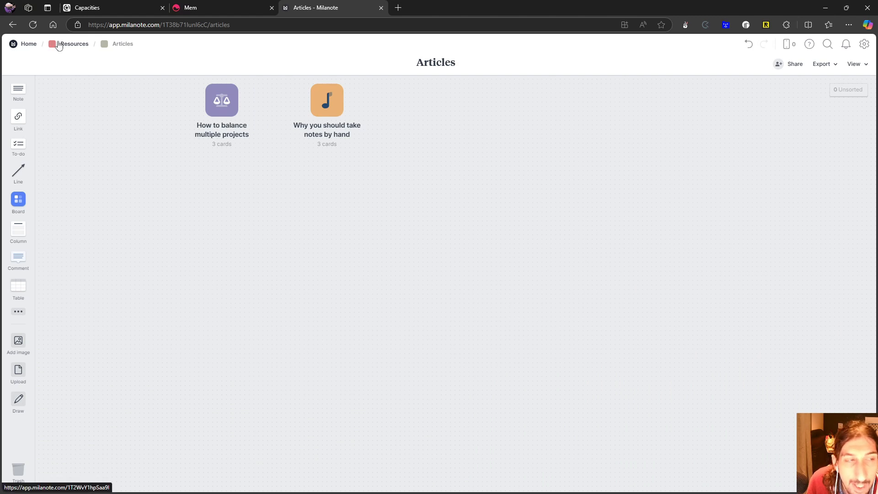
left_click(76, 44)
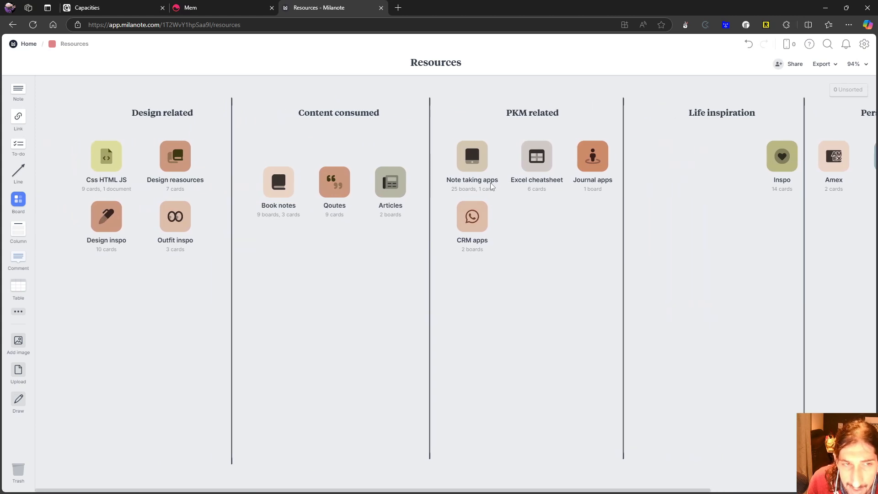
mouse_move(498, 182)
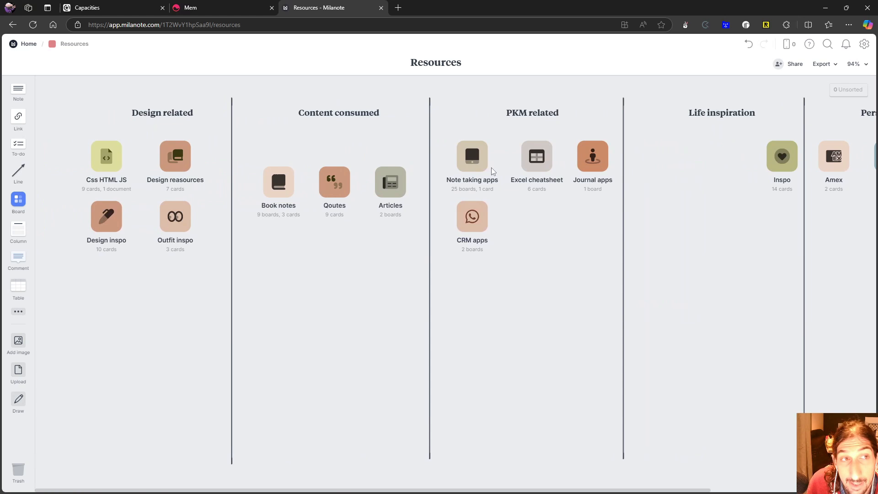
mouse_move(484, 169)
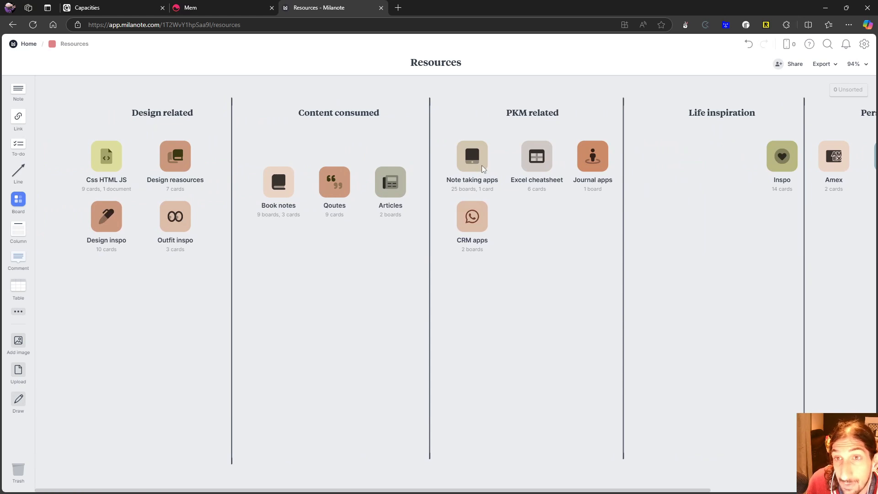
mouse_move(474, 165)
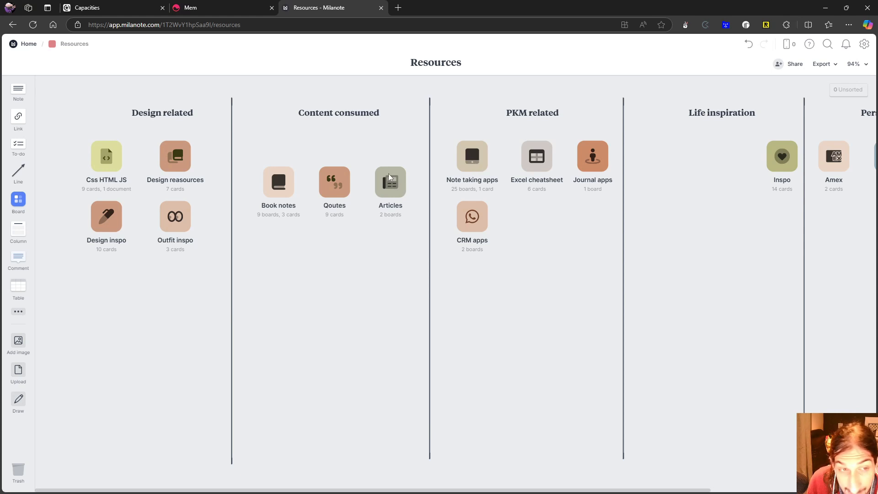
mouse_move(261, 176)
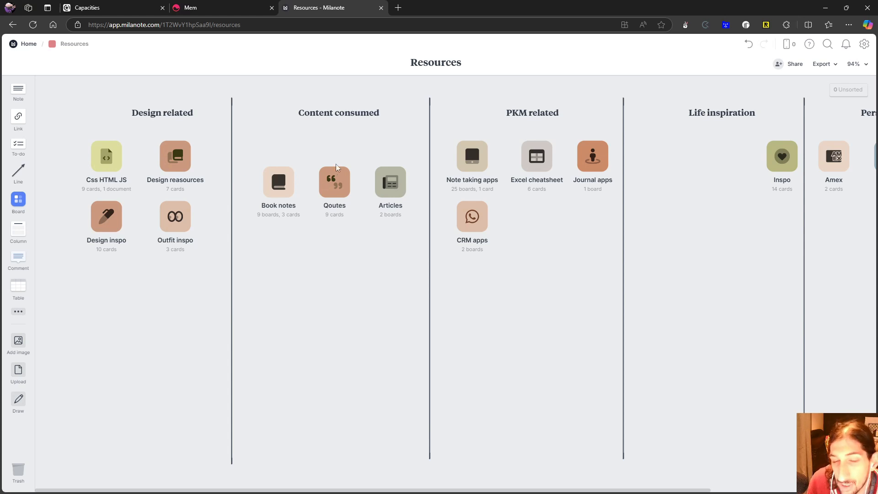
mouse_move(27, 51)
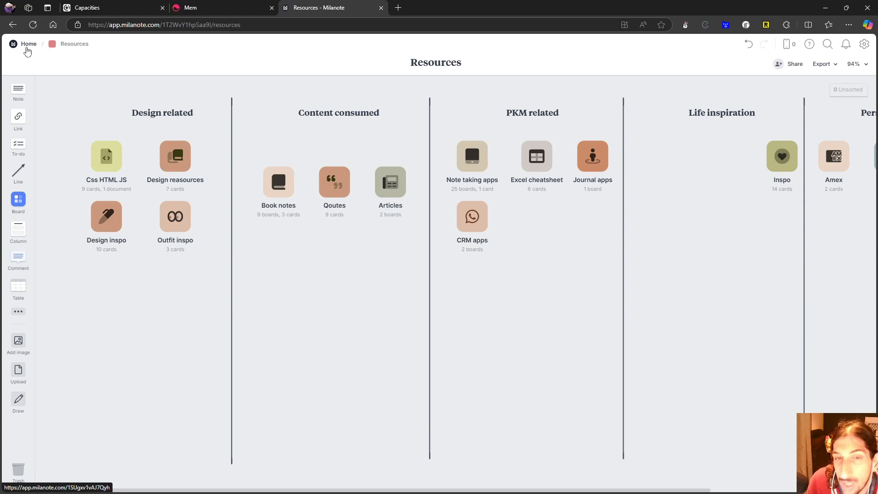
mouse_move(191, 189)
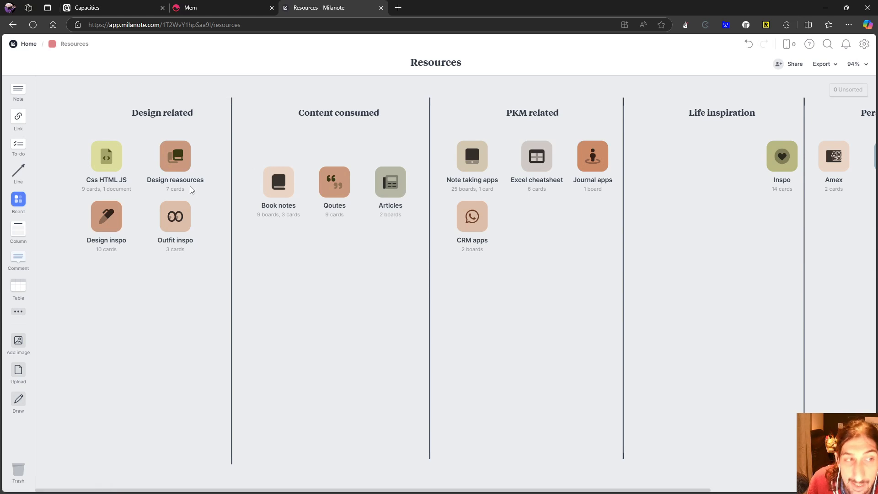
mouse_move(200, 186)
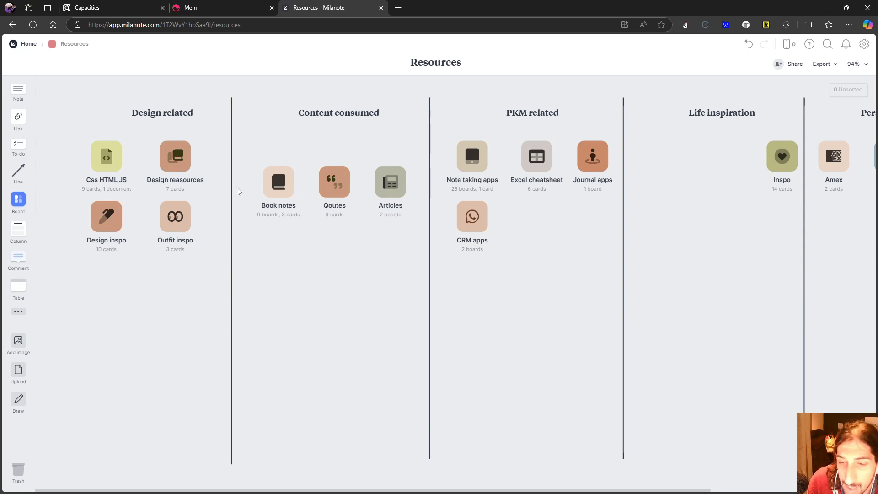
mouse_move(362, 149)
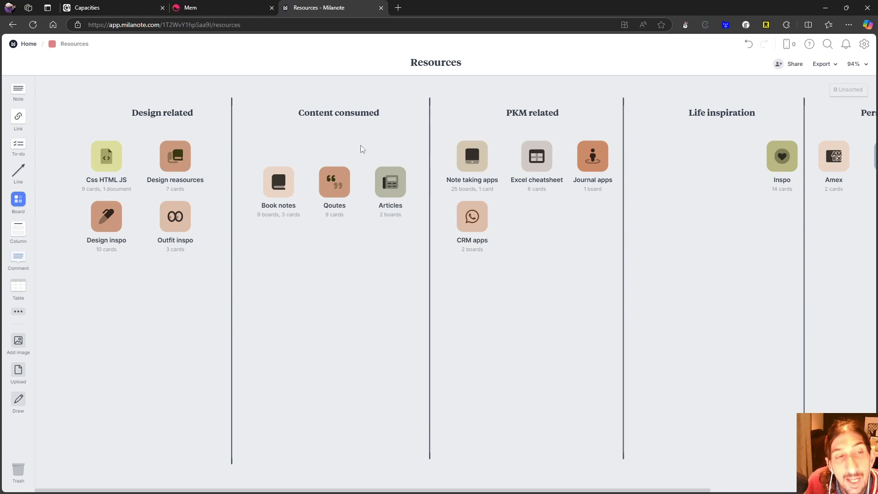
mouse_move(361, 138)
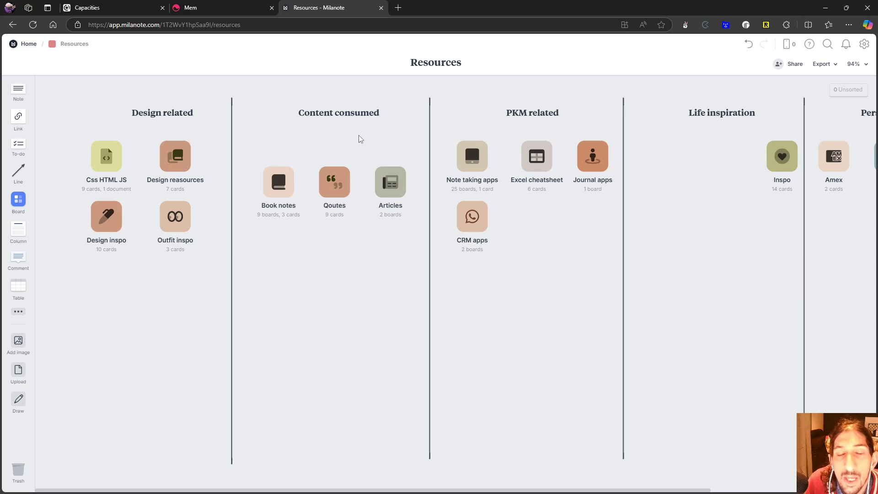
left_click(339, 113)
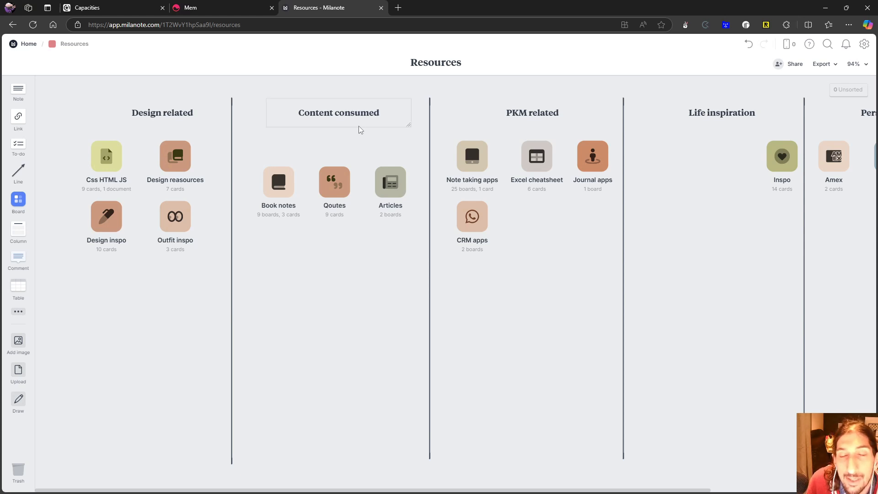
mouse_move(357, 126)
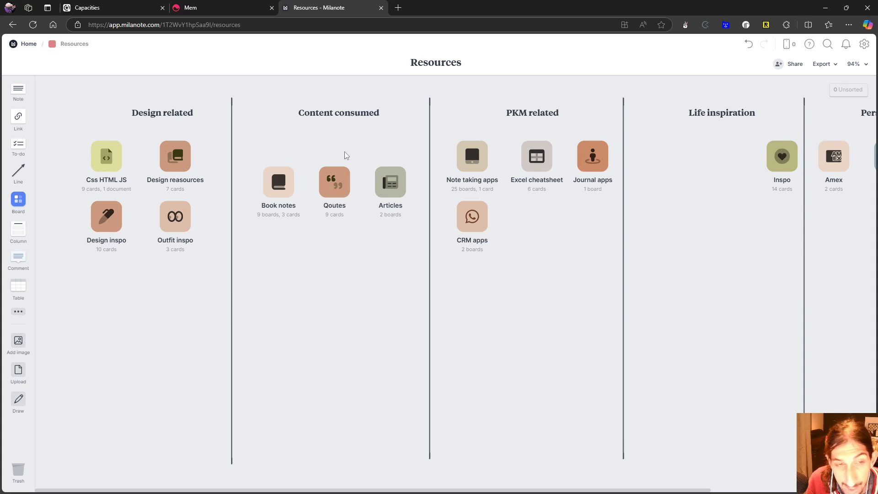
scroll("right", 3)
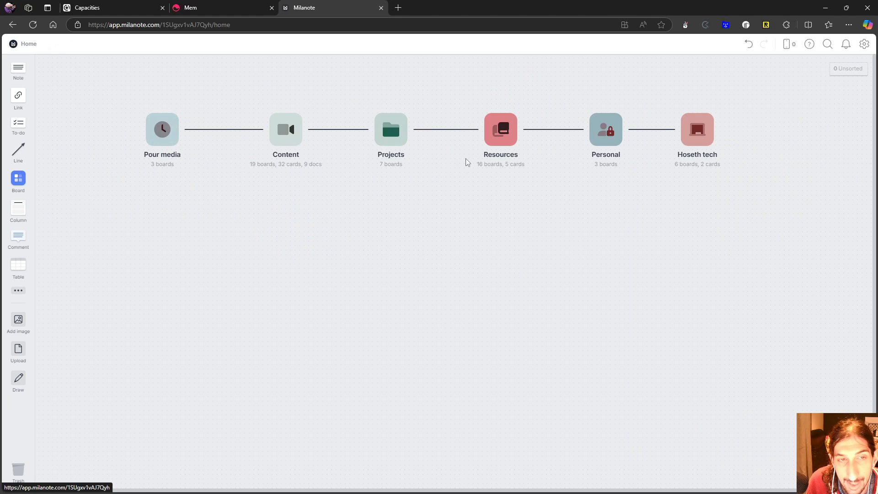
mouse_move(244, 204)
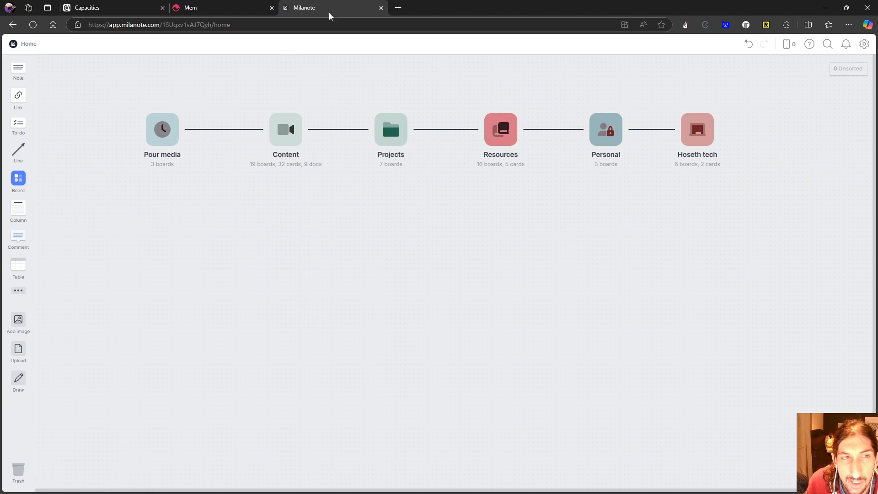
mouse_move(331, 15)
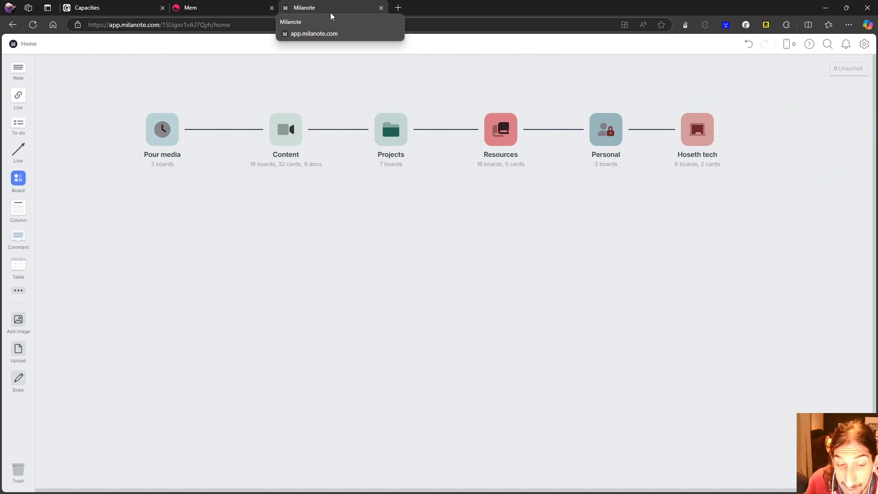
mouse_move(347, 65)
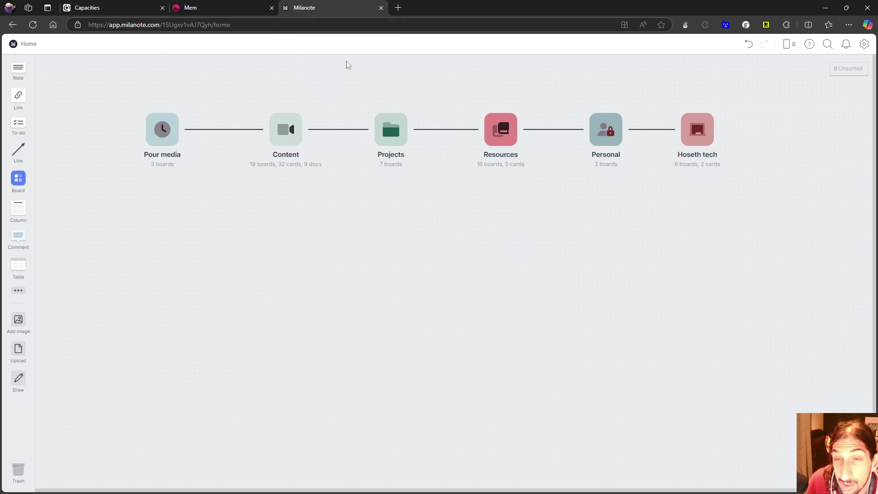
mouse_move(592, 73)
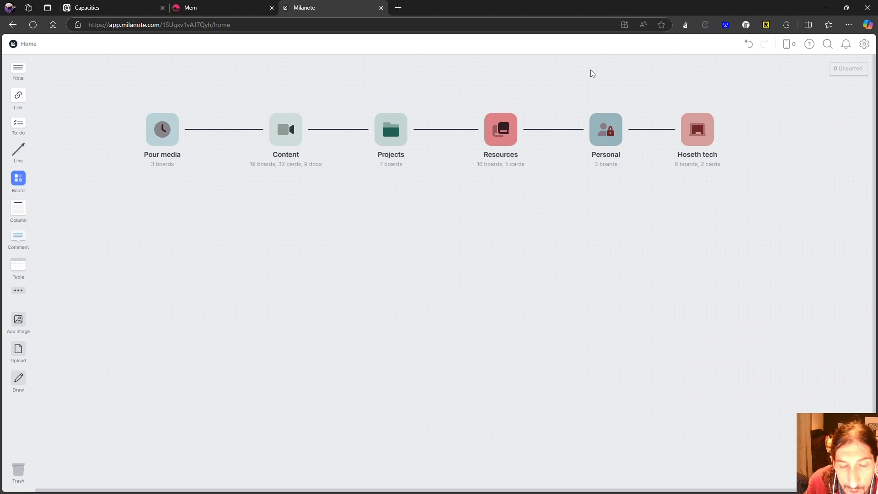
mouse_move(596, 68)
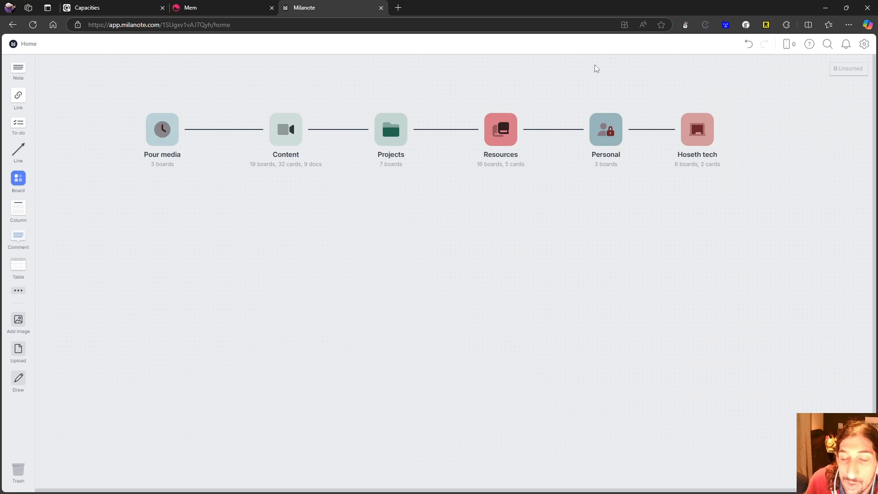
mouse_move(591, 62)
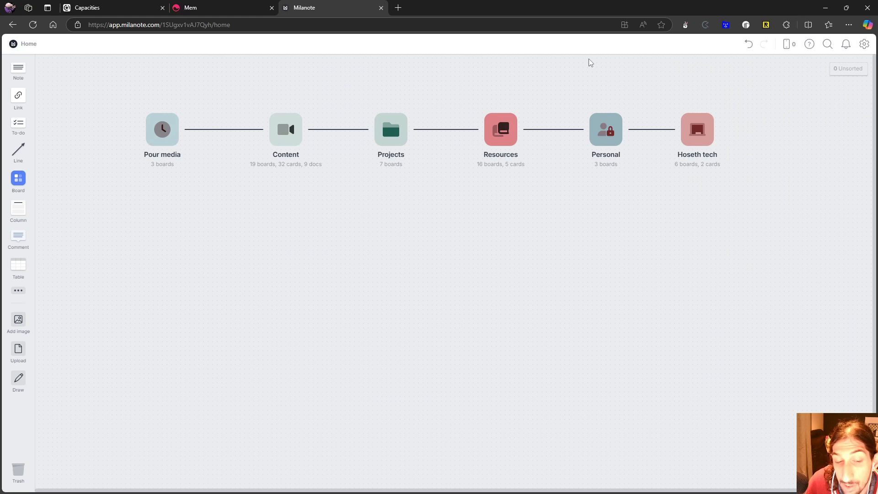
mouse_move(577, 50)
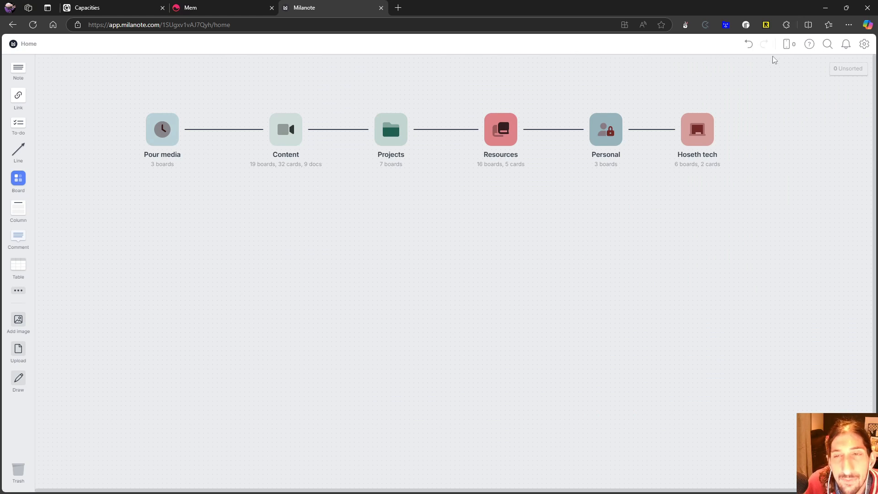
mouse_move(734, 112)
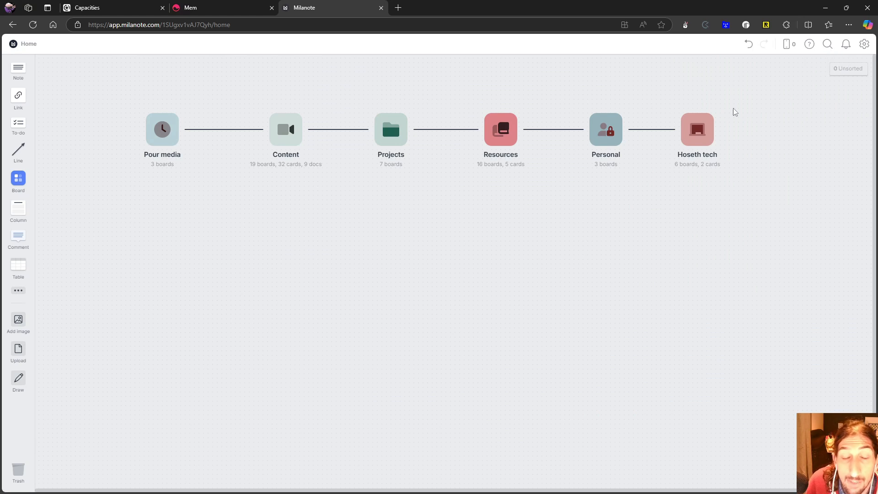
mouse_move(590, 121)
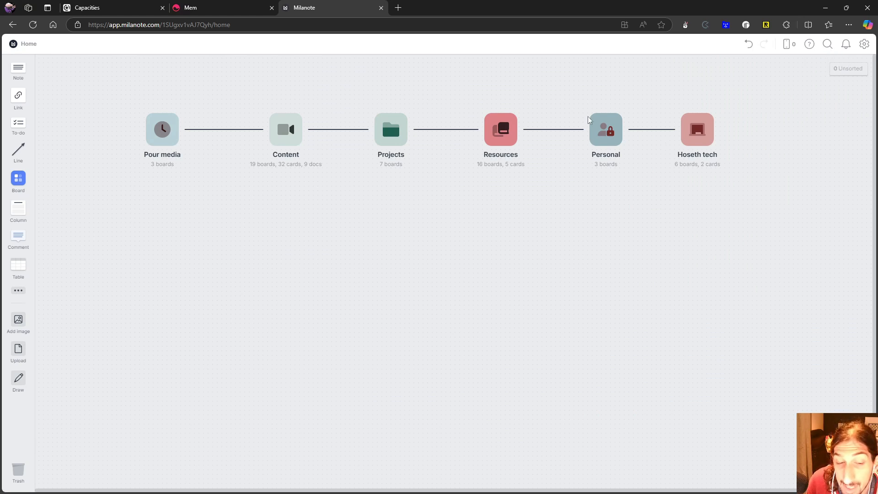
mouse_move(433, 56)
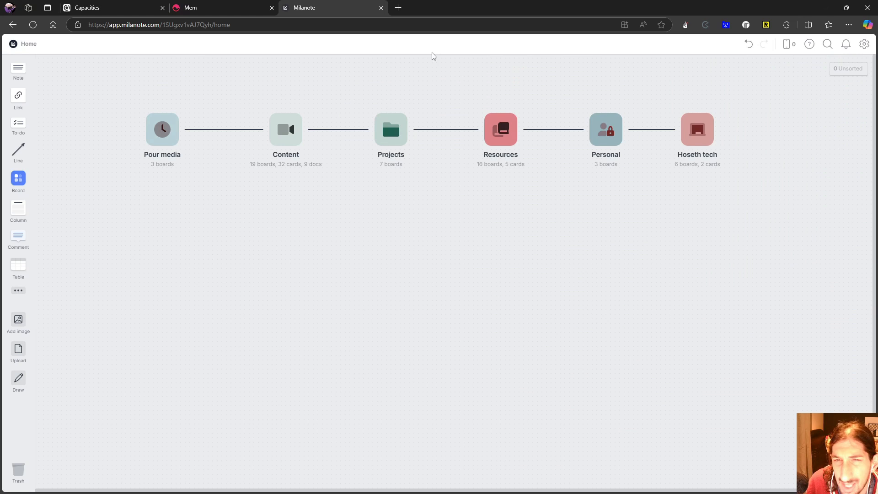
mouse_move(742, 62)
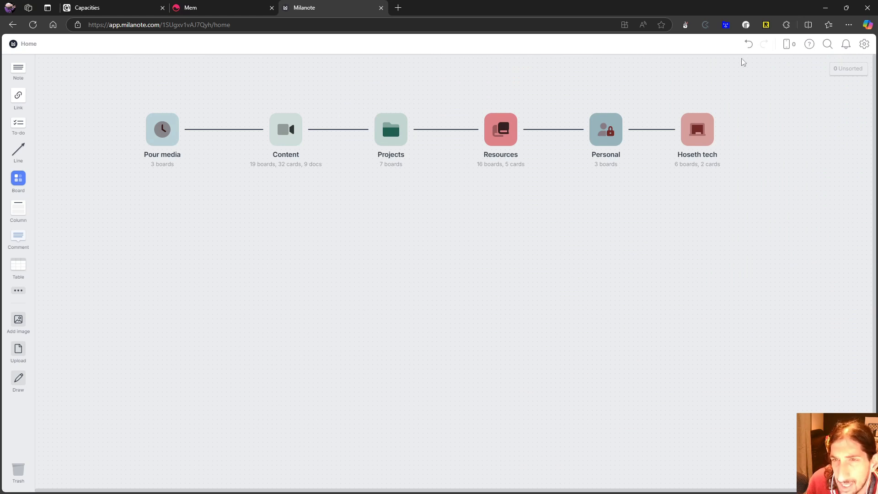
- Search all boards for 'te', narrowing results to Hoseth tech and Content
left_click(827, 44)
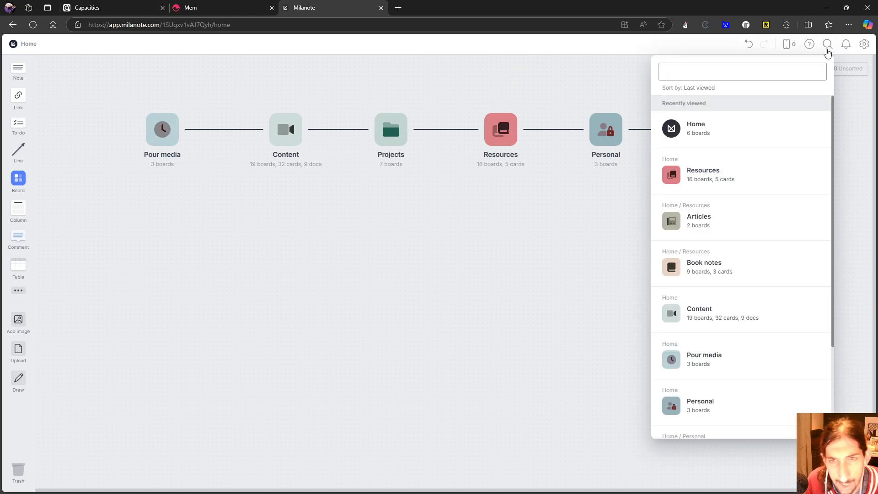
type("te")
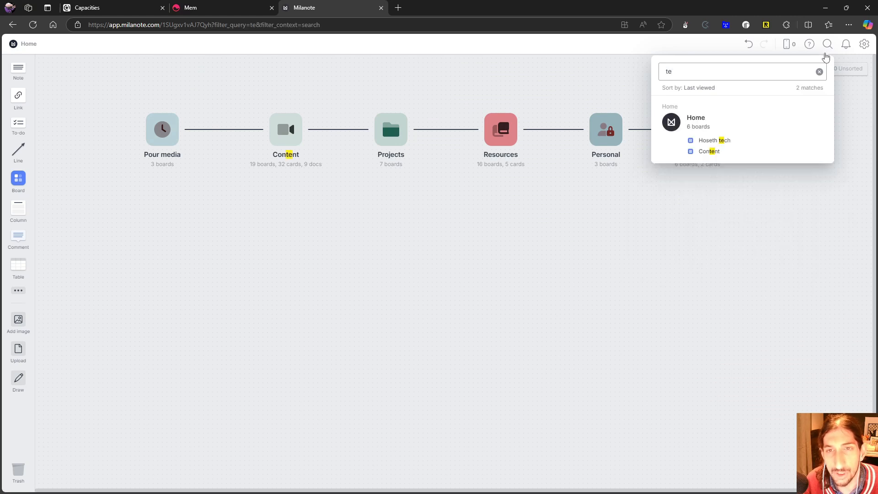
mouse_move(819, 71)
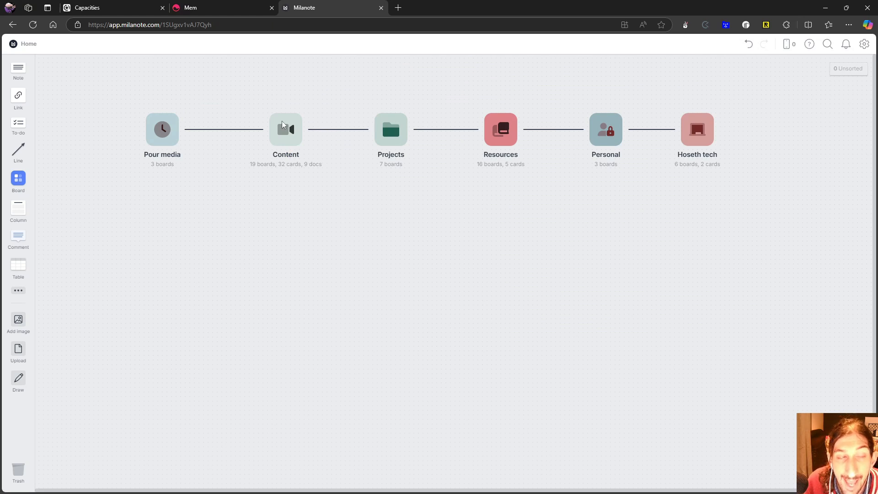
mouse_move(294, 107)
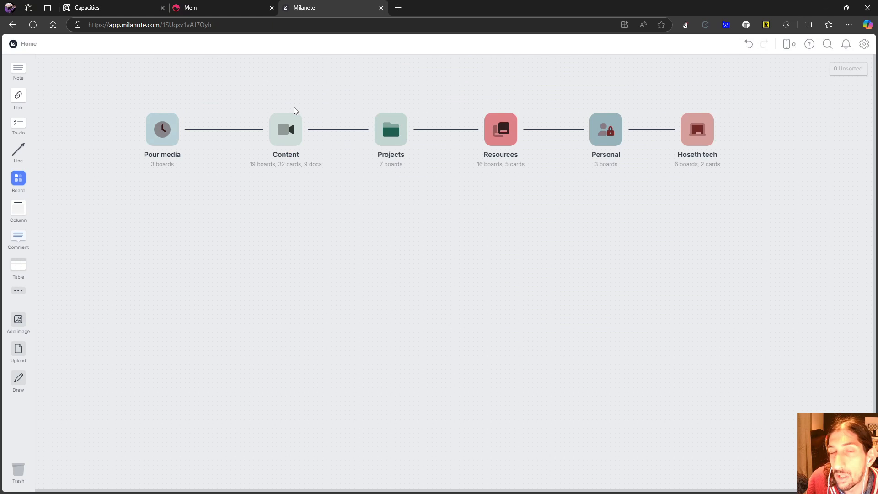
mouse_move(299, 105)
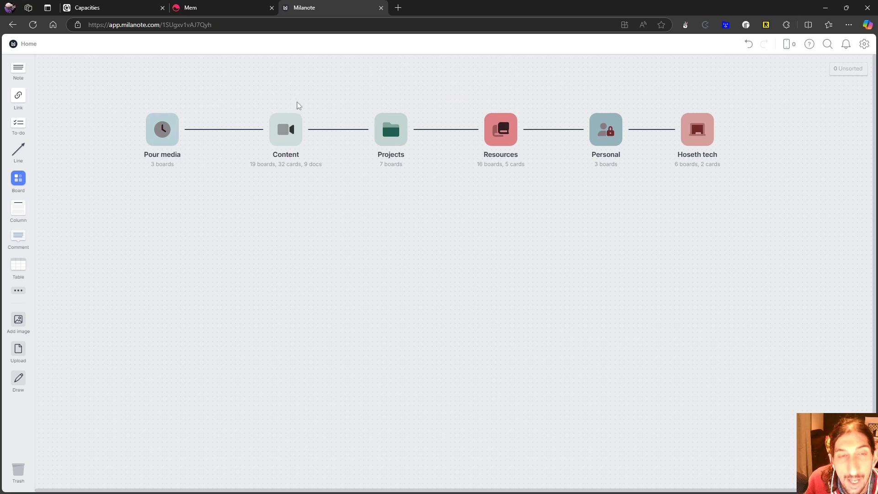
mouse_move(302, 109)
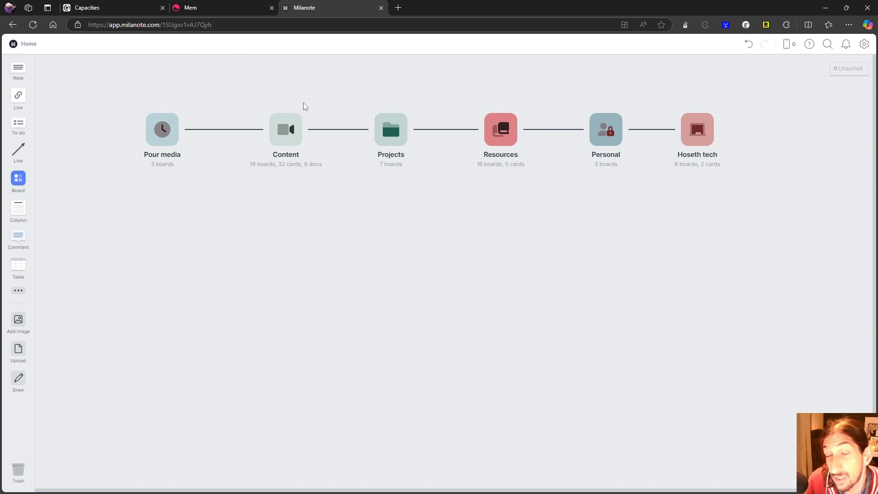
mouse_move(306, 102)
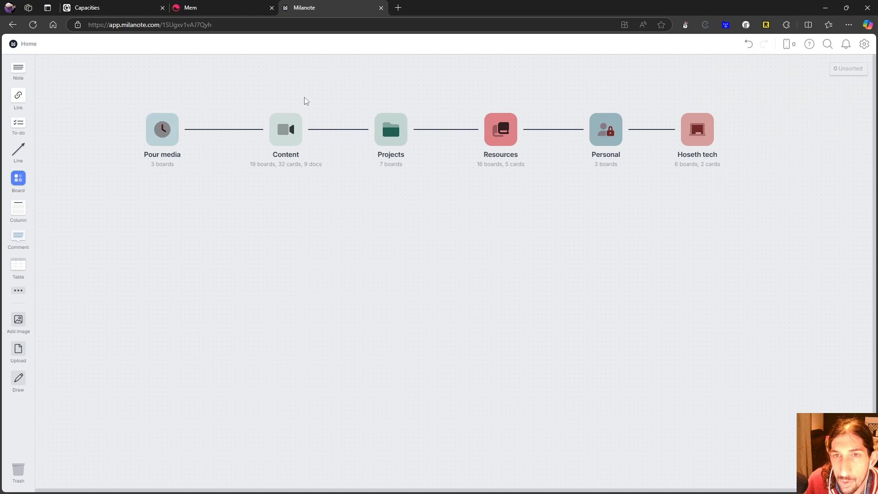
mouse_move(307, 96)
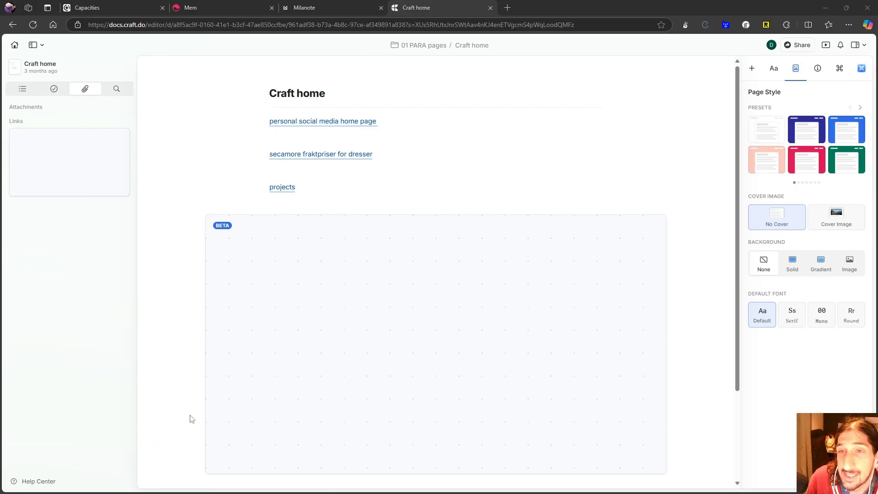
mouse_move(174, 344)
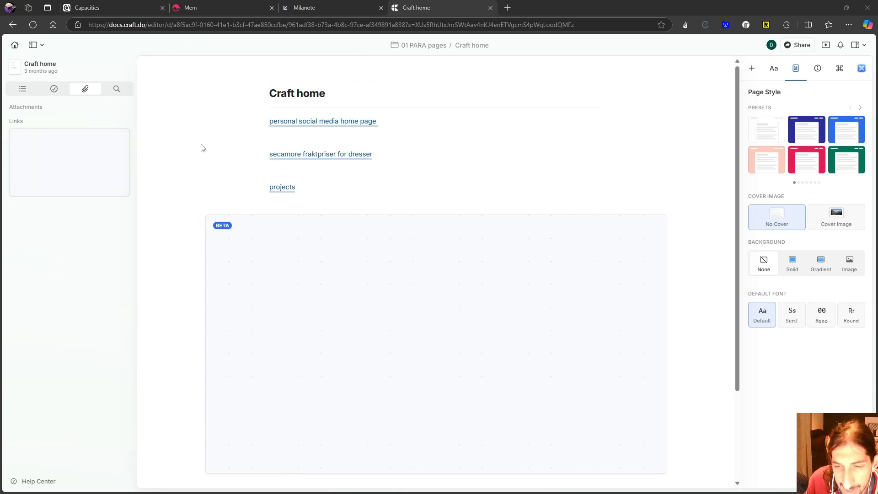
- Scroll the Recents list and open the Craft home document card
scroll("down", 3)
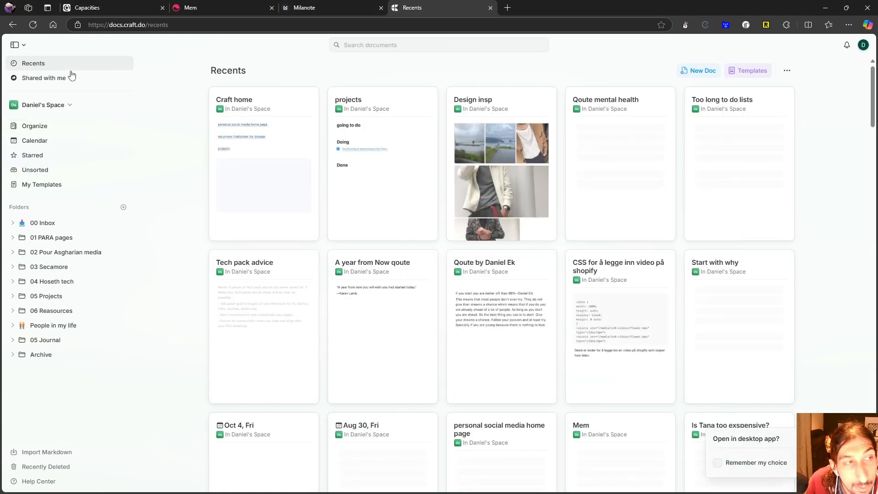
left_click(234, 99)
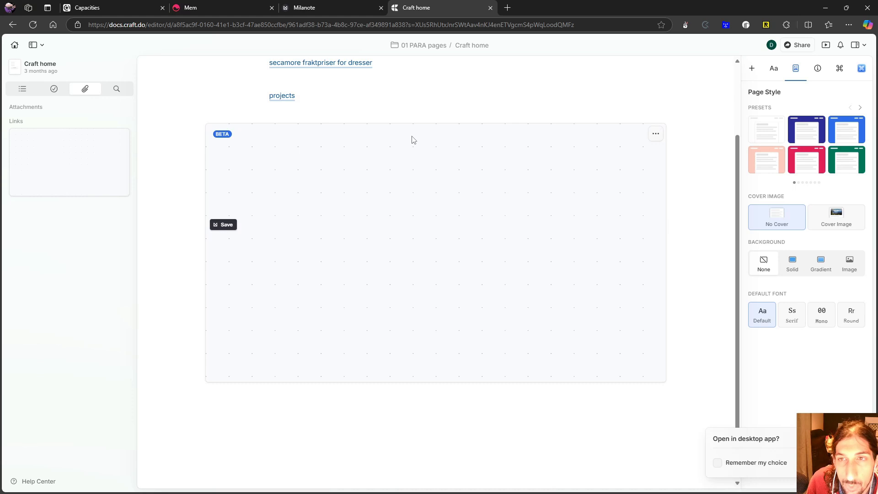
scroll("down", 3)
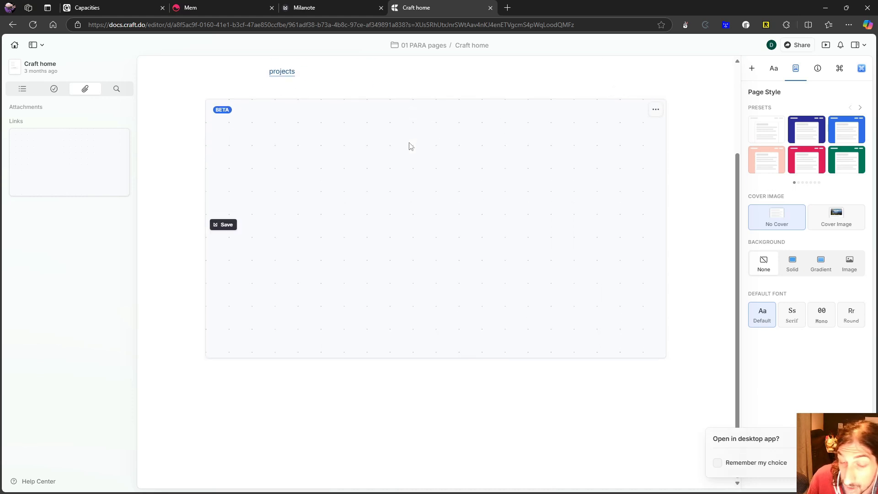
mouse_move(350, 376)
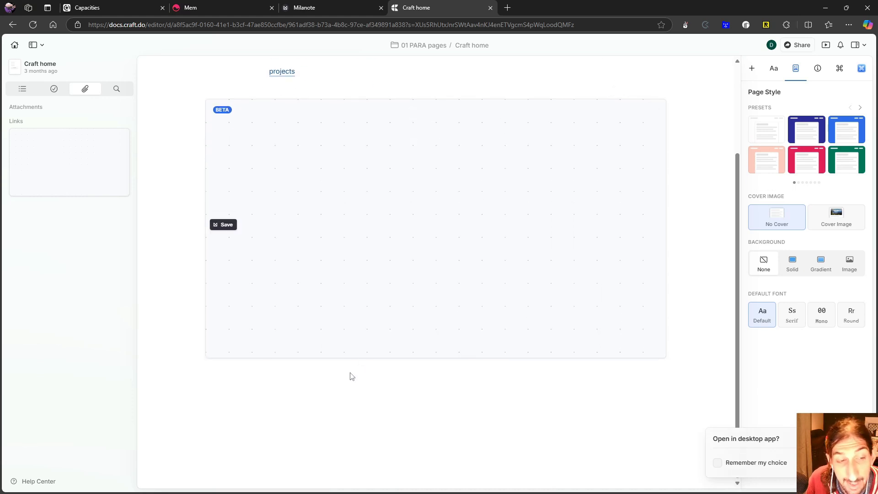
left_click(352, 375)
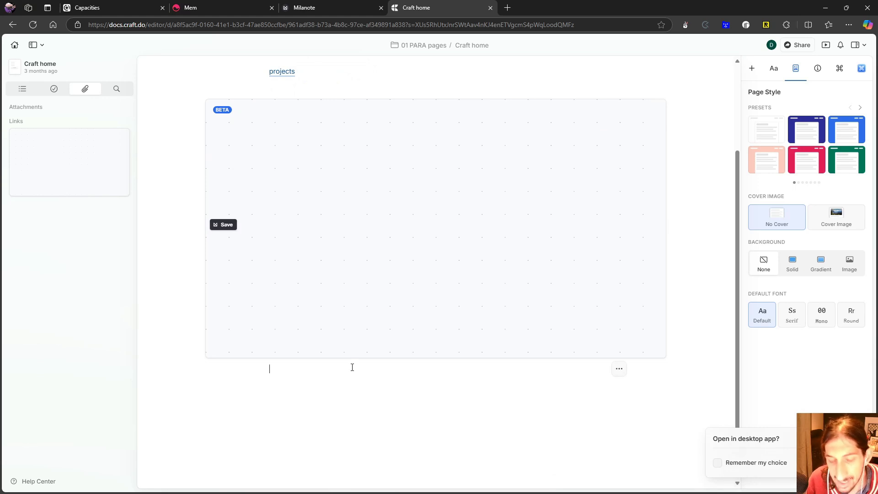
type("/")
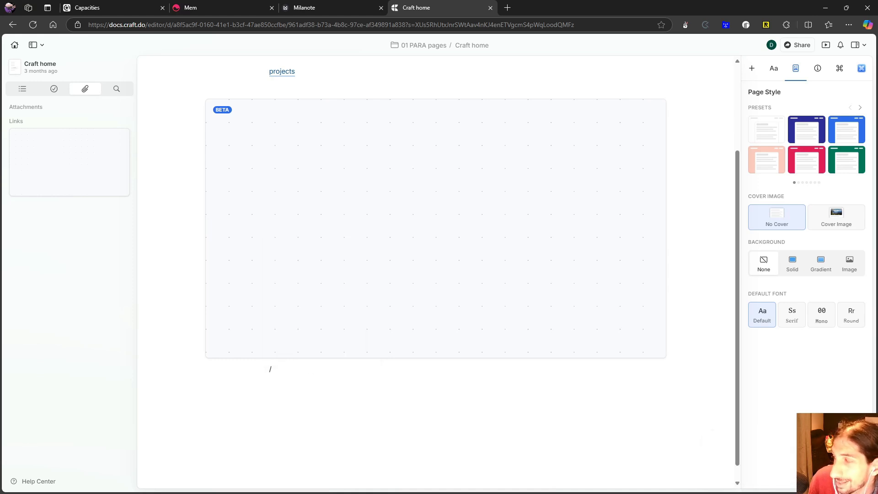
mouse_move(529, 365)
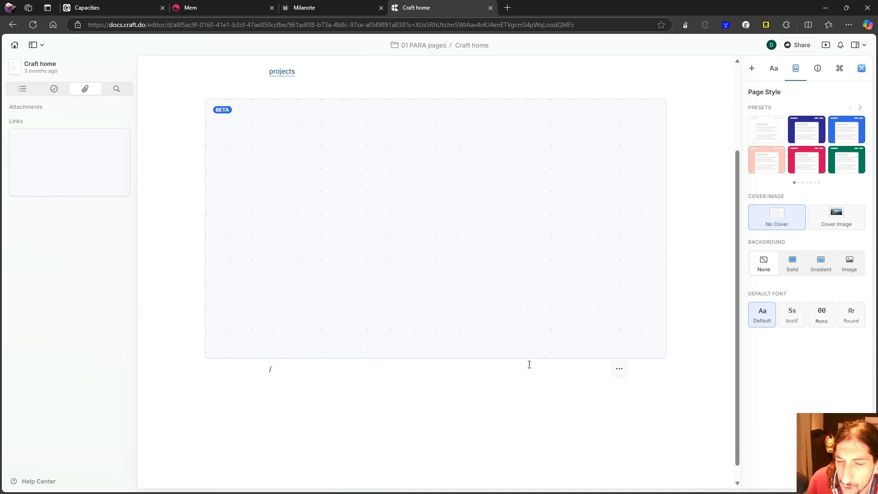
mouse_move(502, 367)
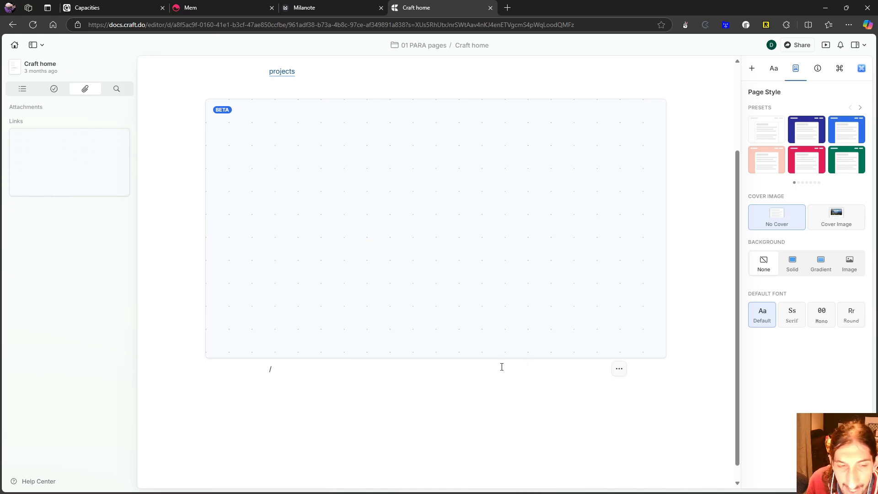
type("/")
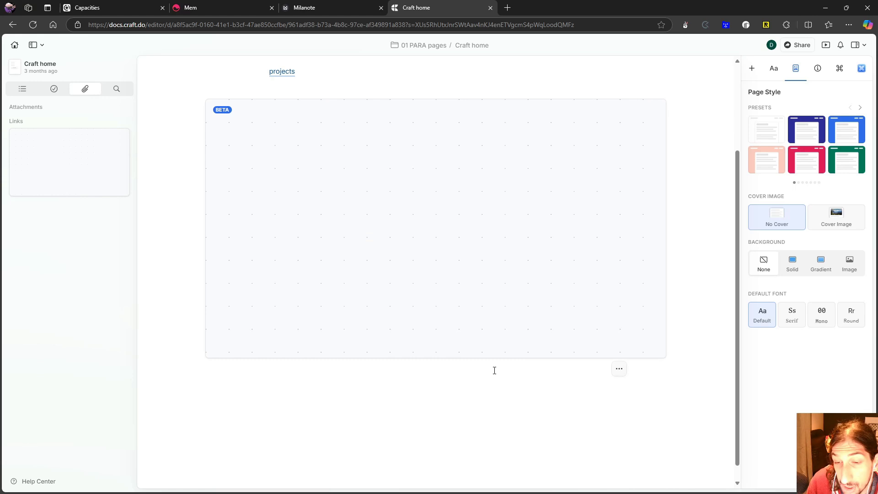
left_click(270, 369)
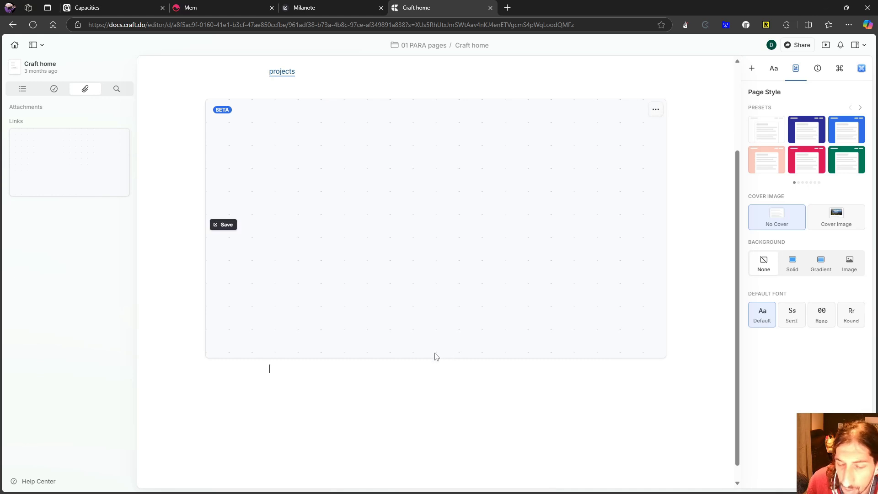
mouse_move(435, 356)
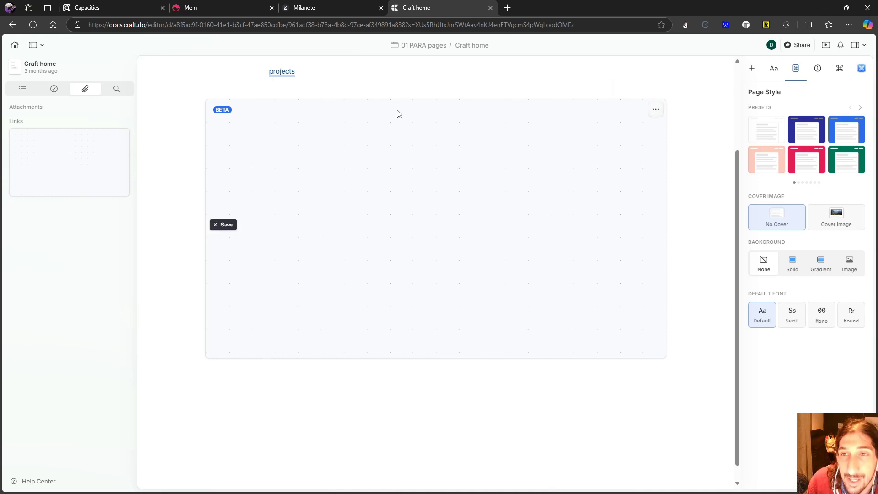
mouse_move(412, 116)
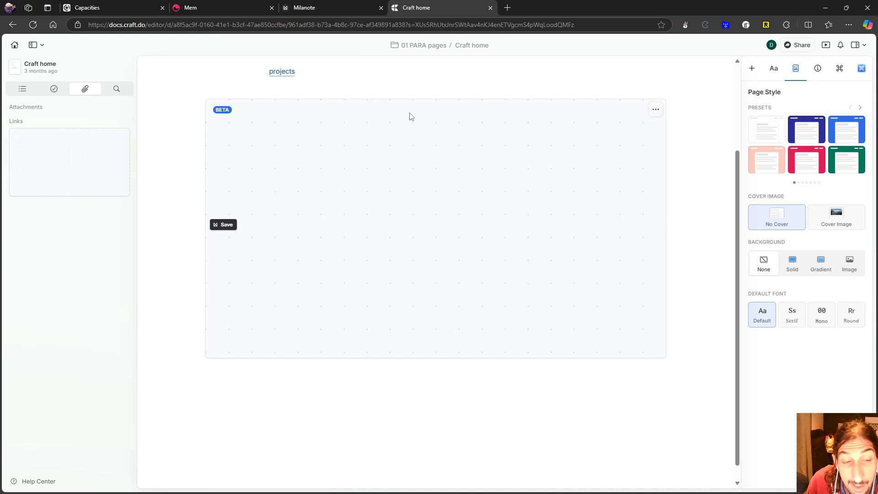
mouse_move(408, 115)
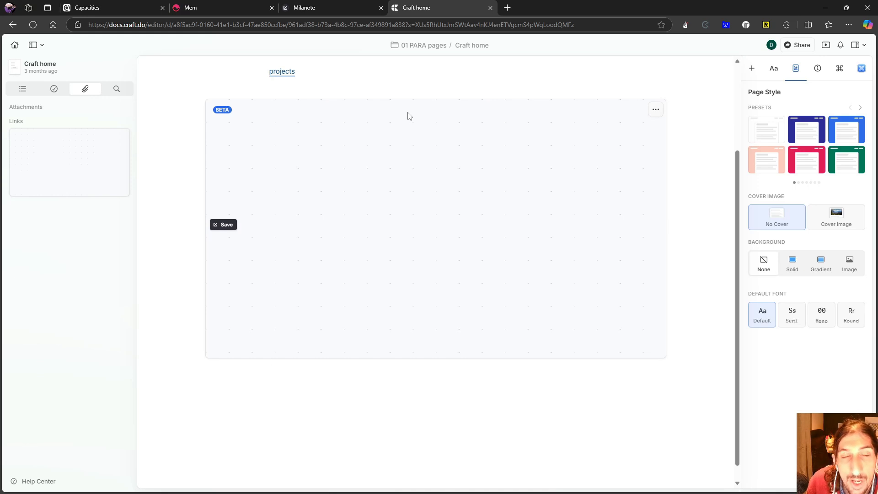
mouse_move(385, 120)
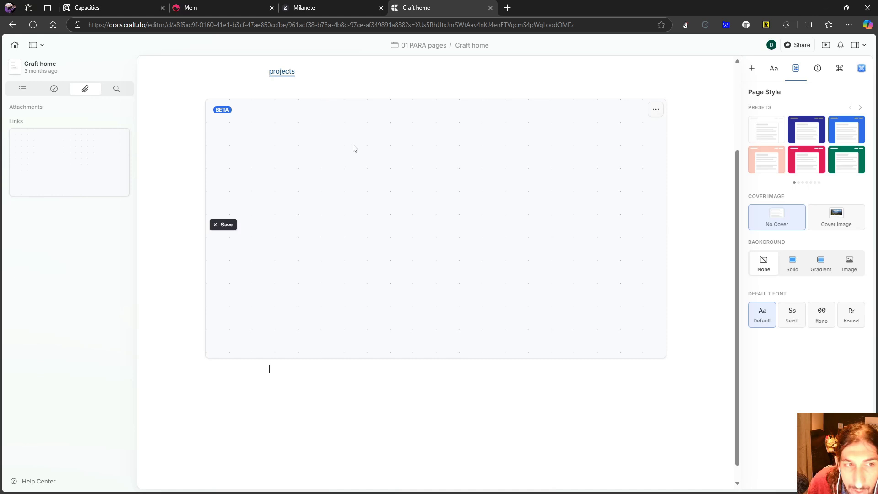
mouse_move(357, 136)
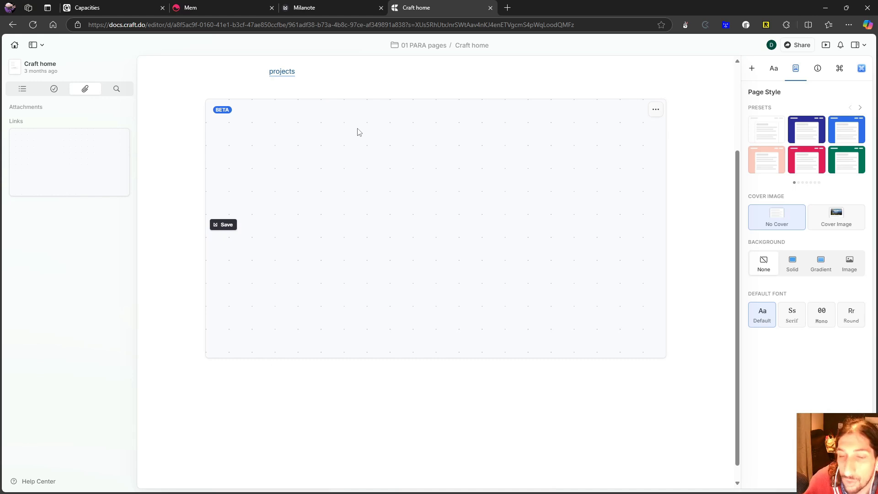
left_click(269, 369)
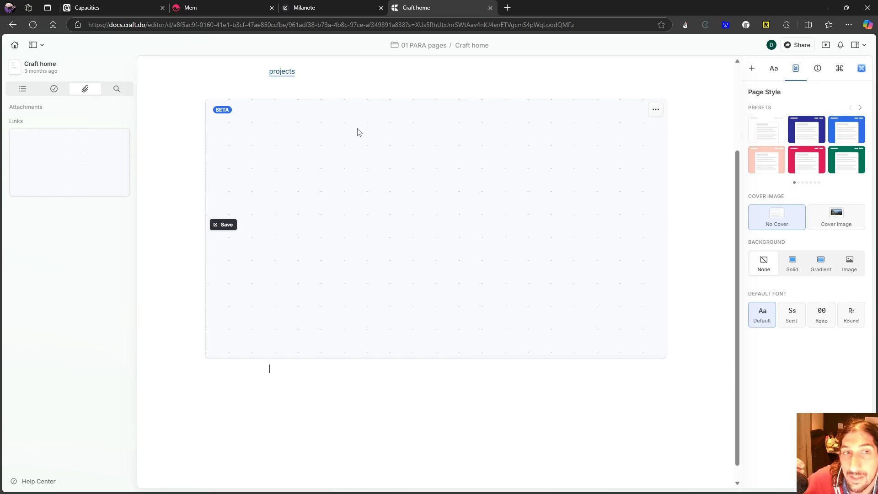
mouse_move(348, 153)
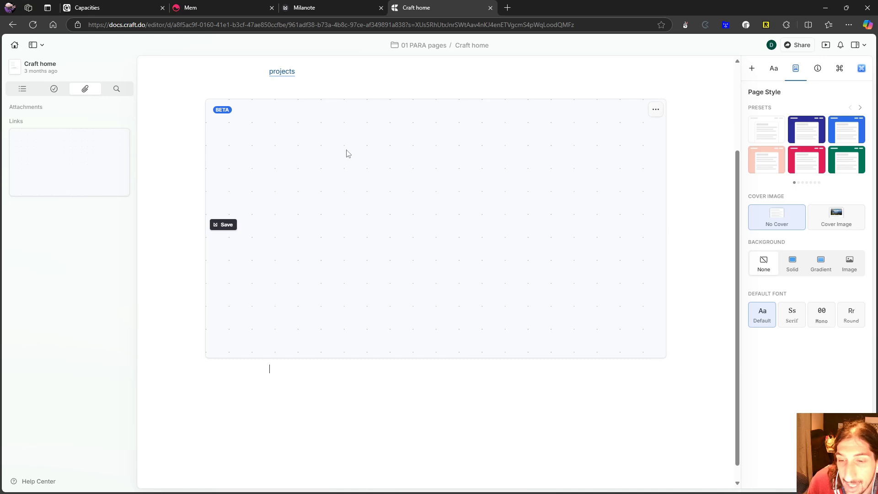
mouse_move(345, 152)
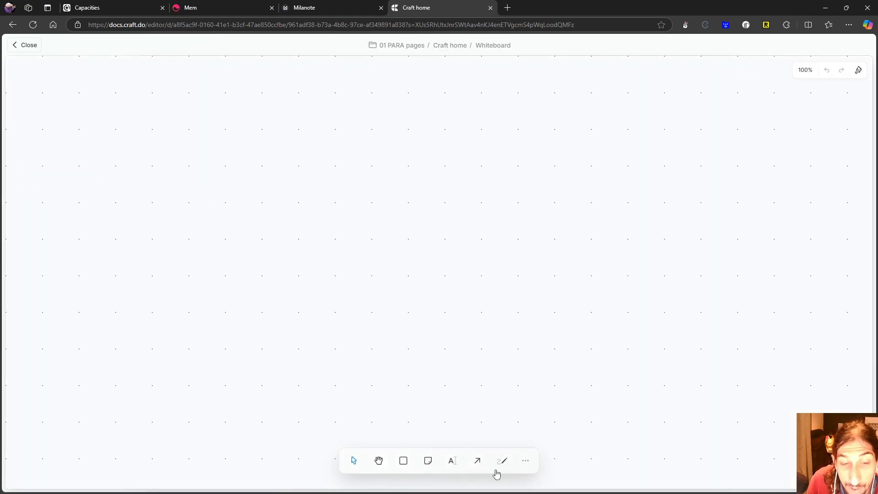
- Expand the Craft home whiteboard block to a full-screen empty canvas
left_click(502, 461)
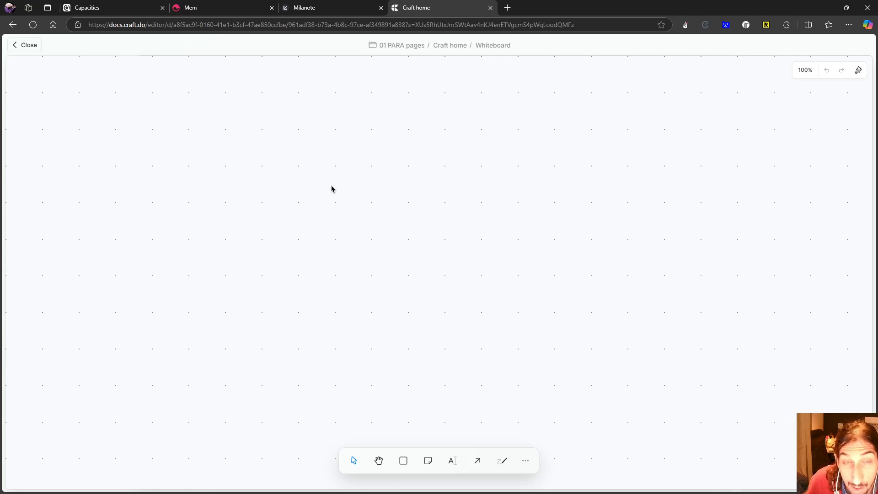
mouse_move(338, 176)
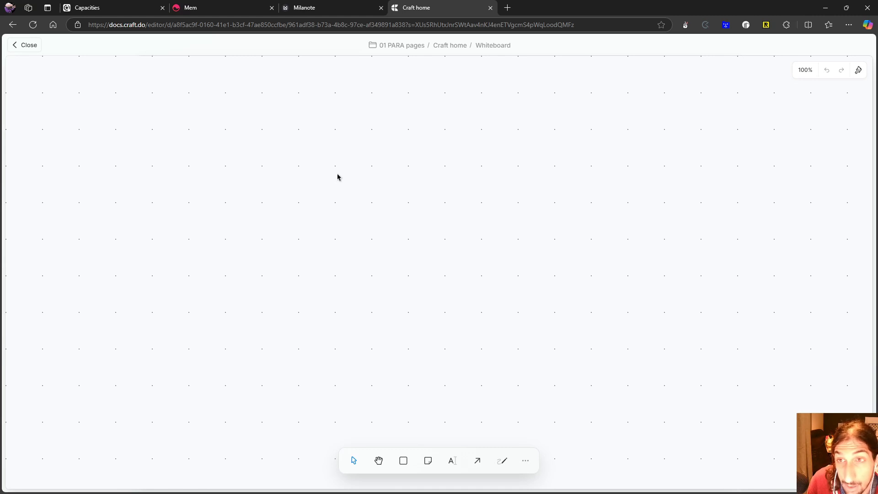
mouse_move(333, 175)
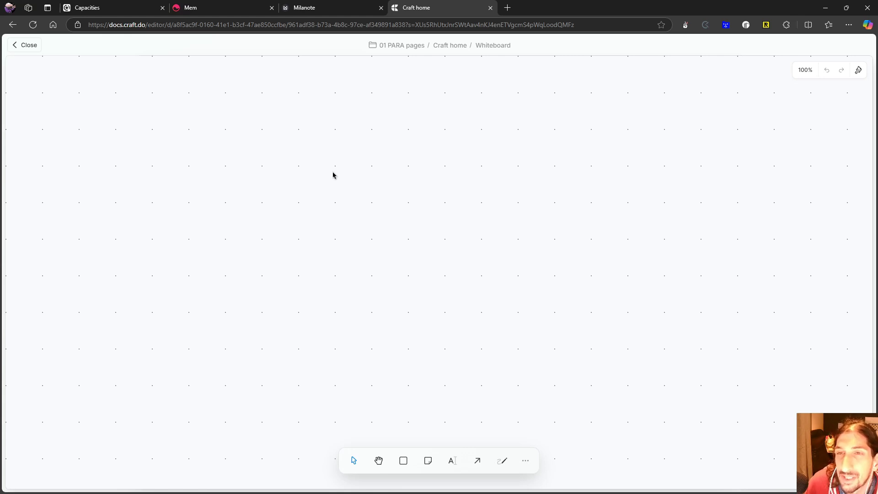
mouse_move(367, 221)
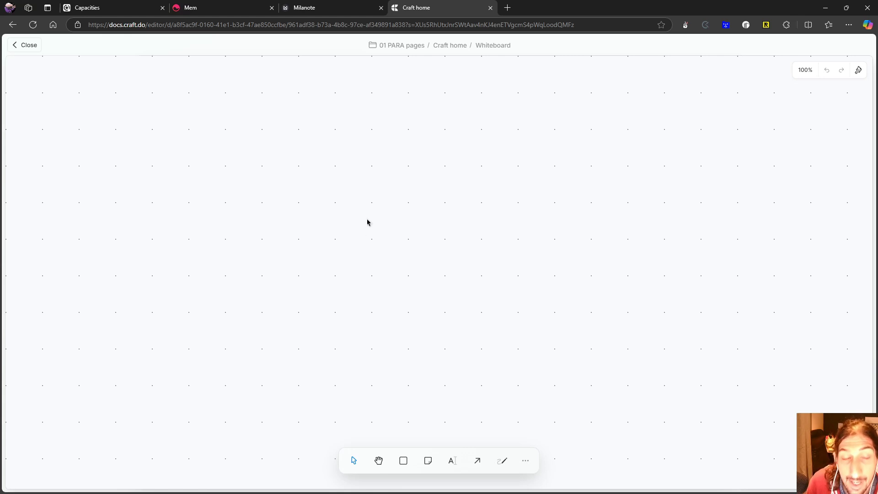
mouse_move(408, 233)
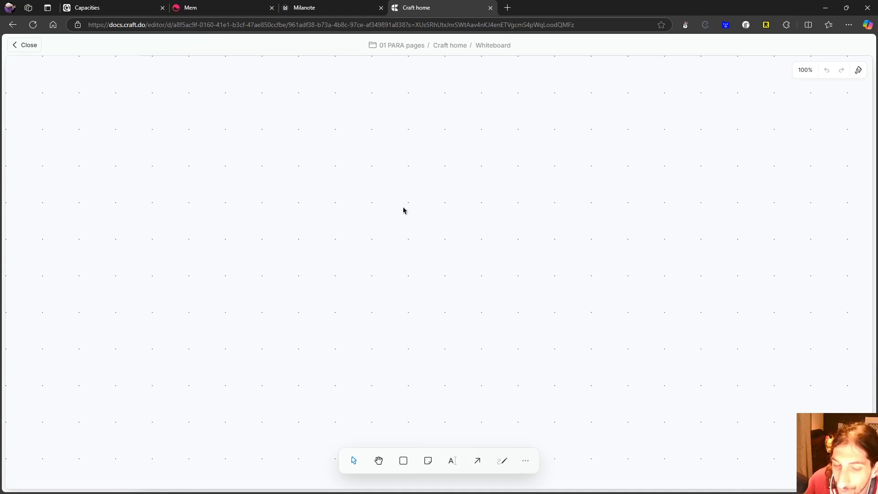
mouse_move(406, 194)
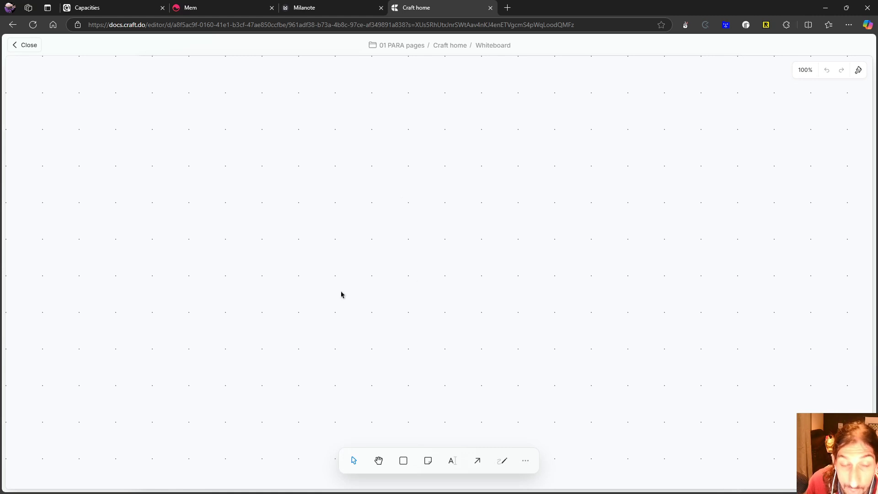
mouse_move(407, 237)
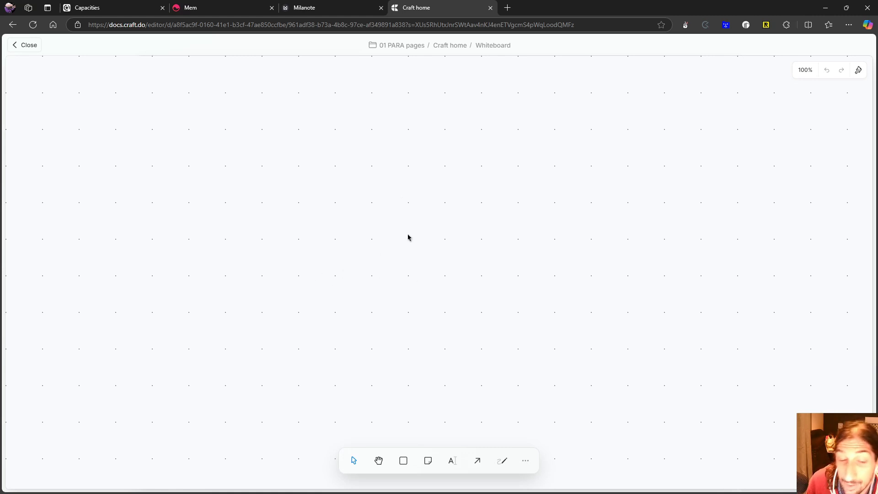
mouse_move(421, 223)
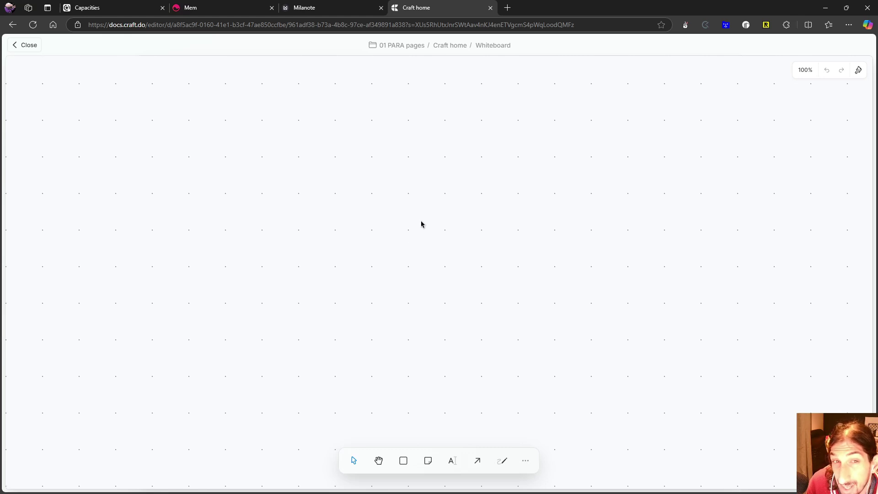